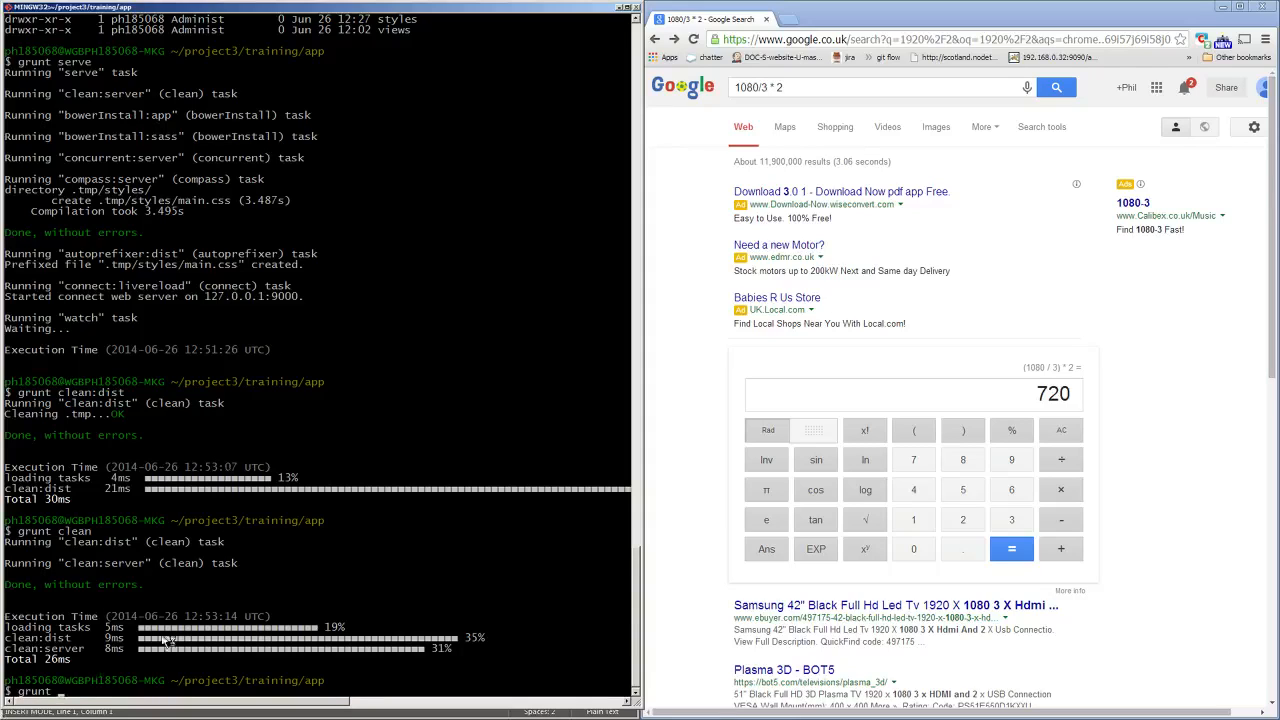
Step: Finish typing the grunt serve command in the MINGW32 terminal
text(se)
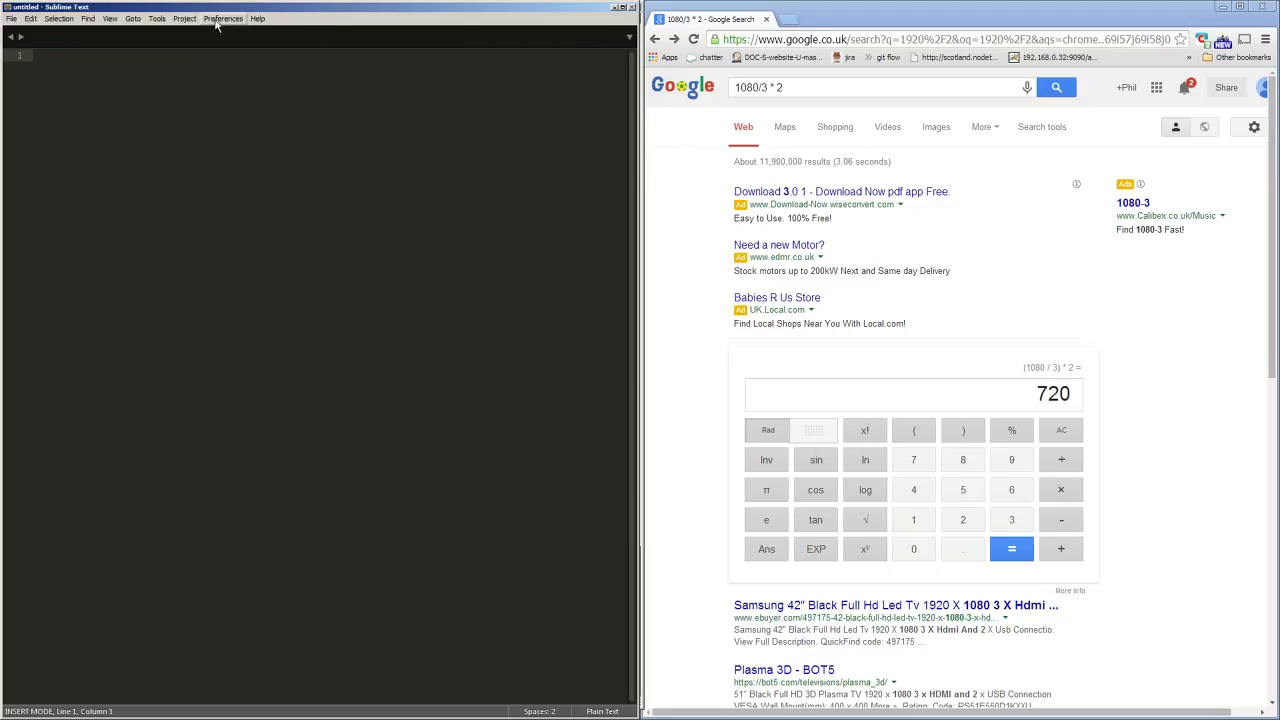
Step: Add the training app folder to the Sublime Text project with Project > Add Folder to Project
click(185, 18)
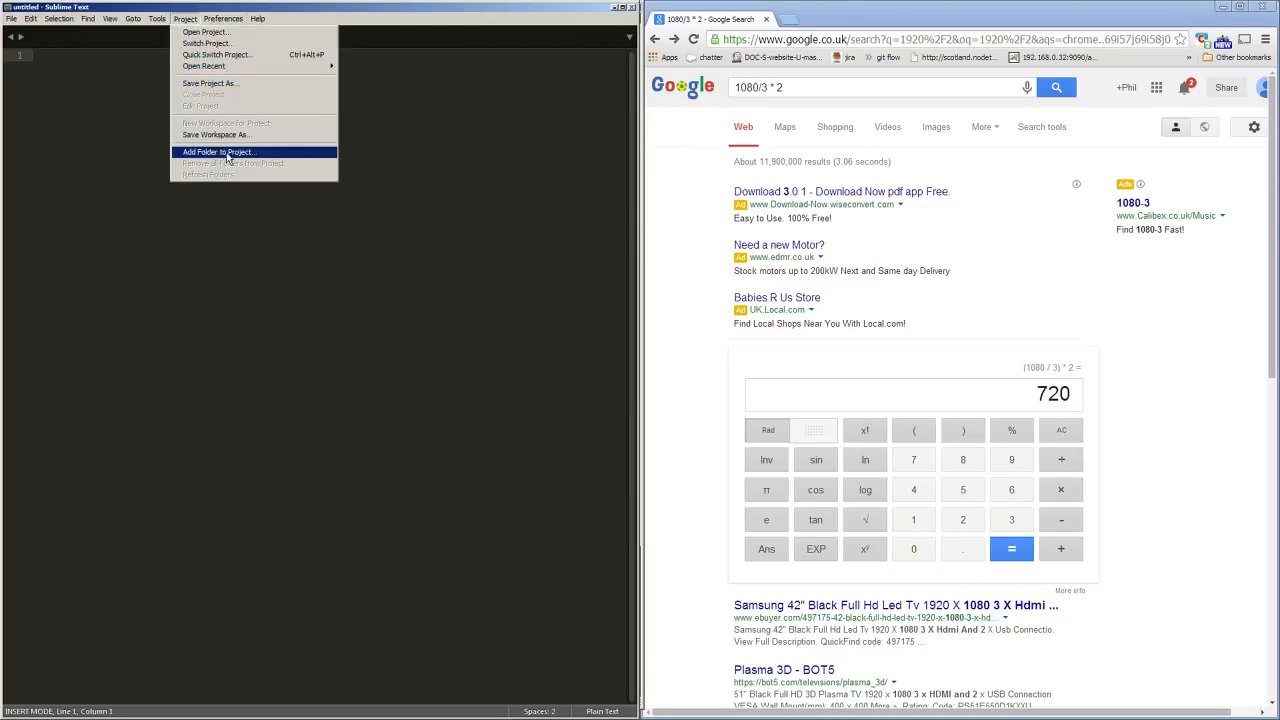
click(216, 152)
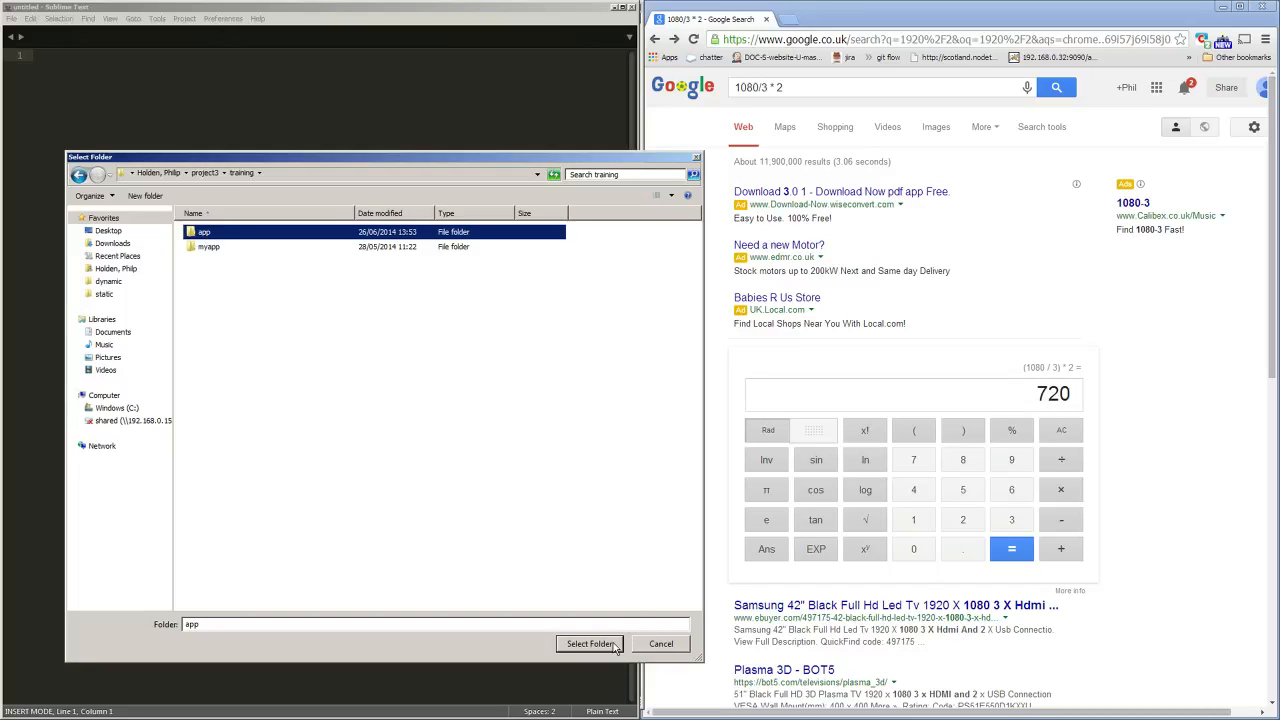
click(590, 643)
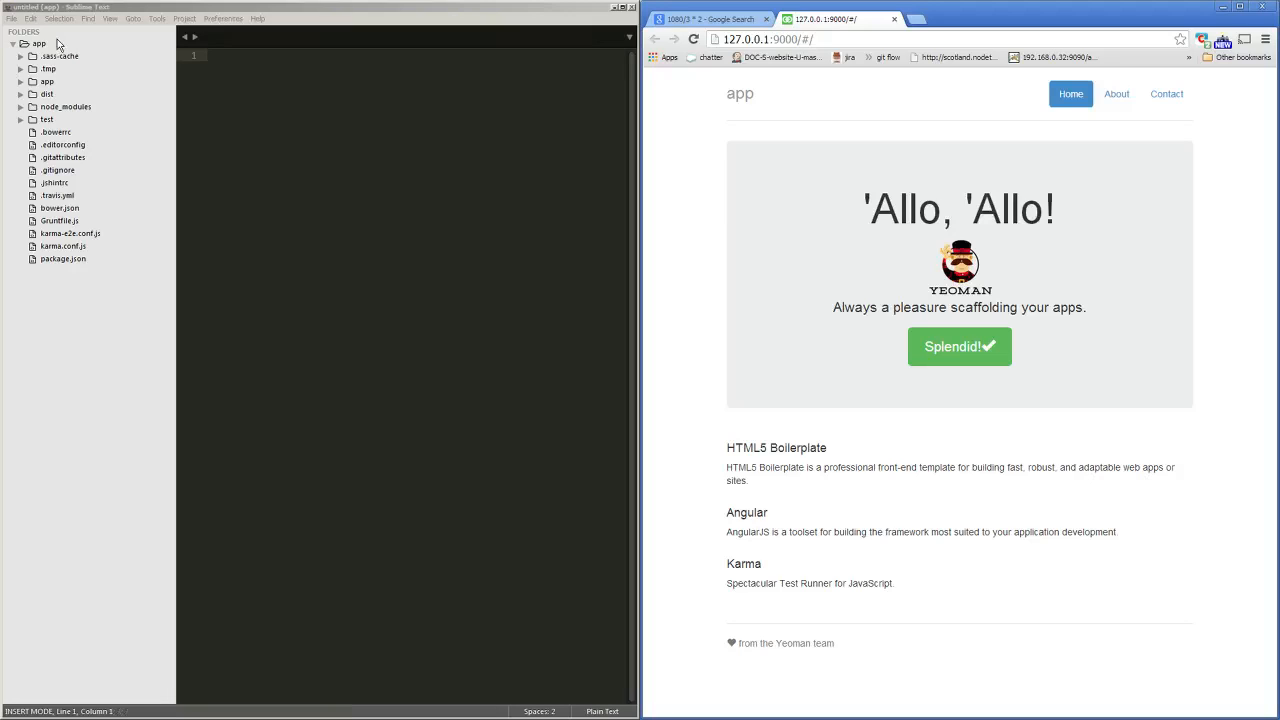
mouse_move(56, 52)
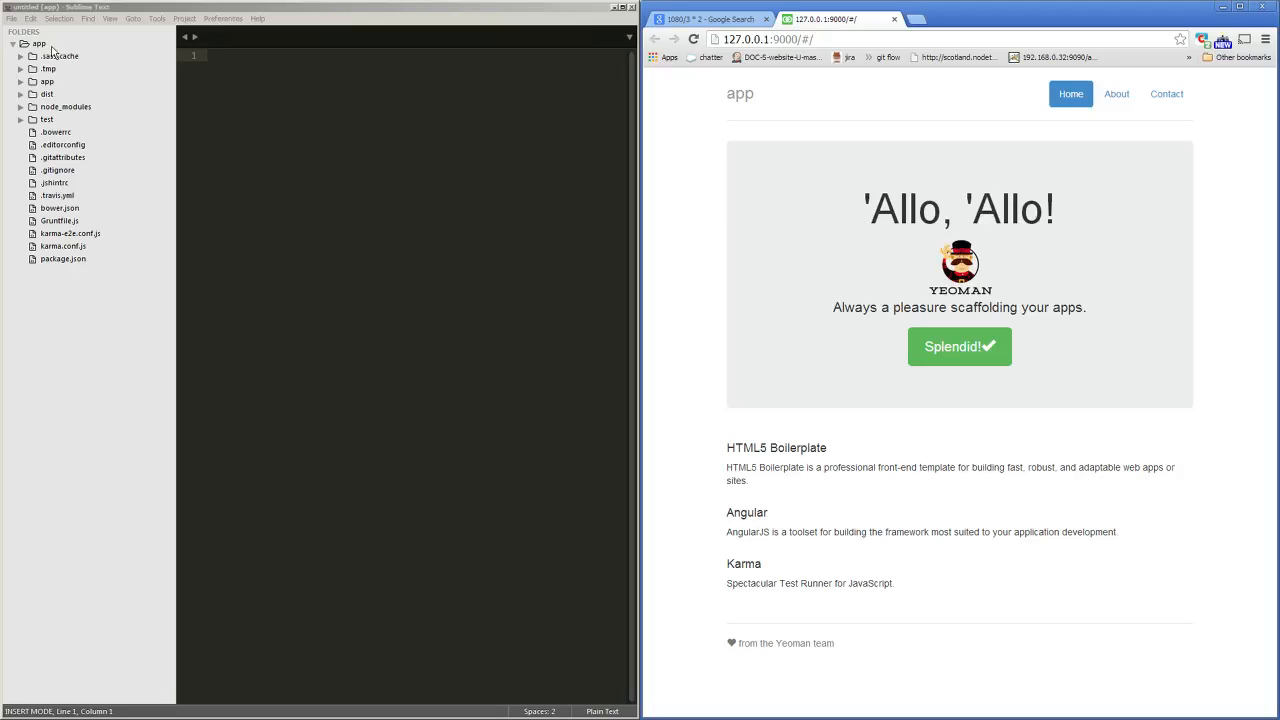
mouse_move(70, 131)
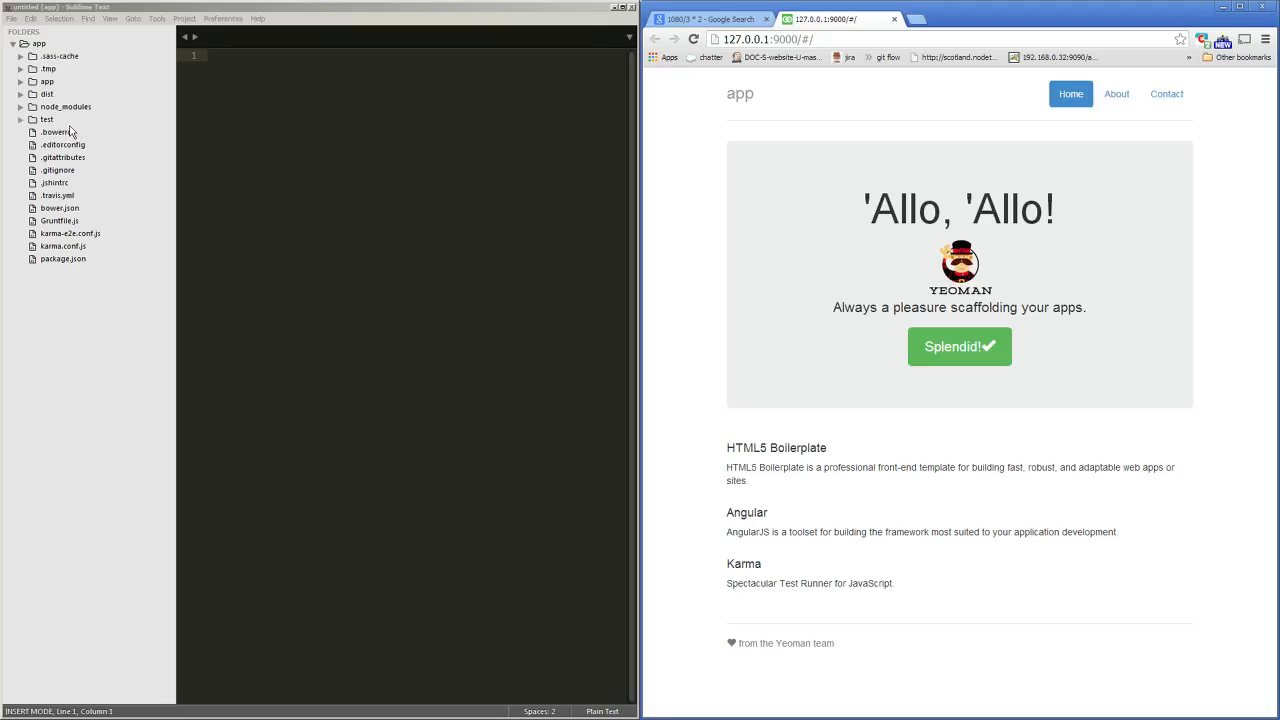
mouse_move(47, 89)
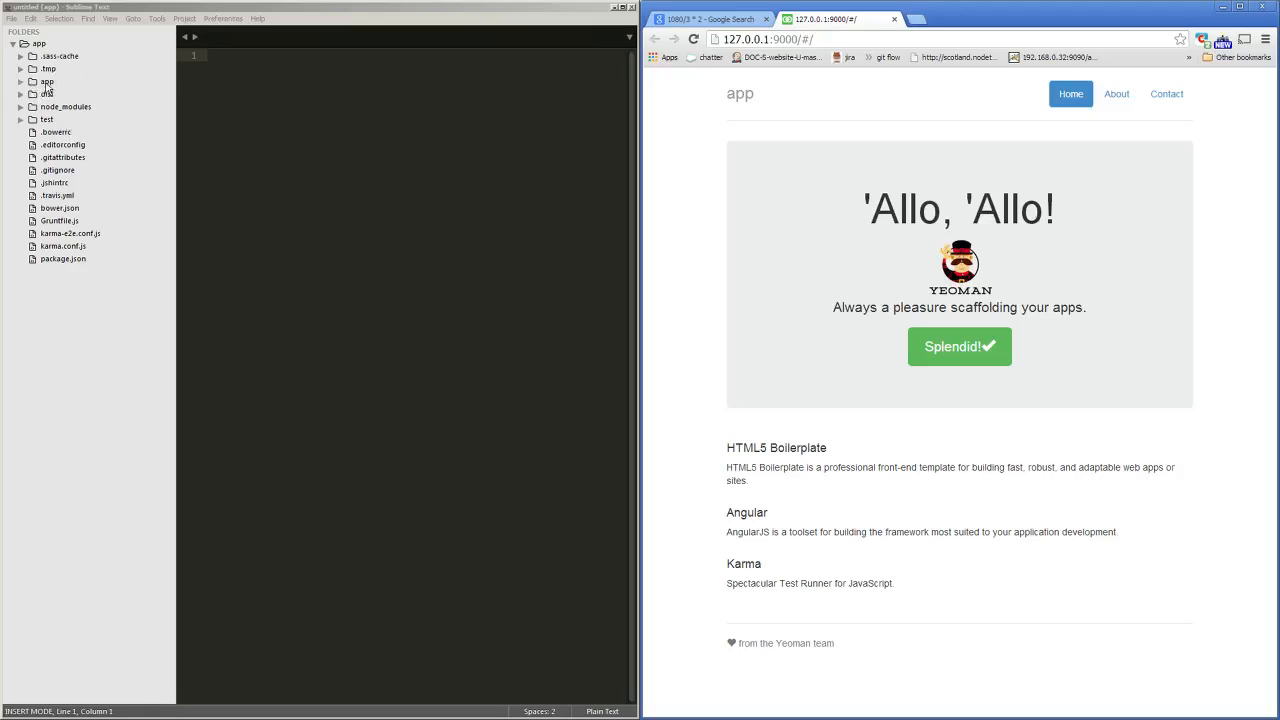
Step: Expand the inner app folder and its images and scripts subfolders to show yeoman.png and app.js
click(46, 81)
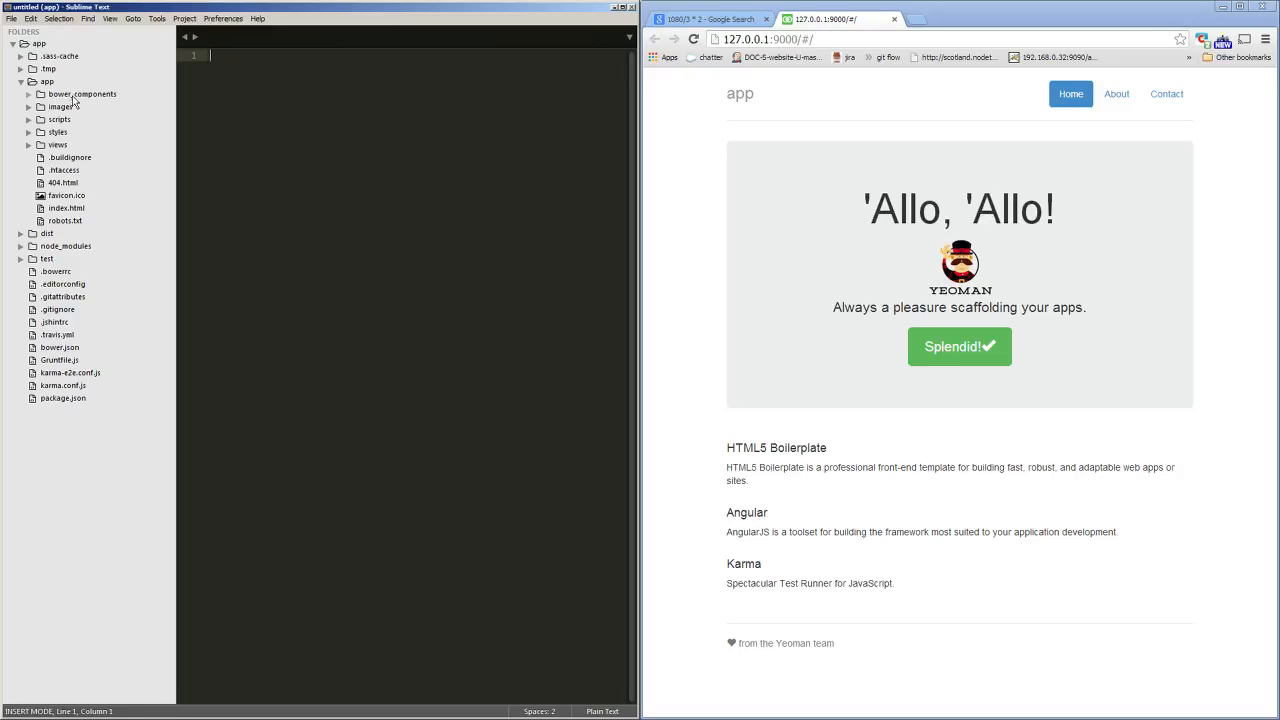
mouse_move(66, 113)
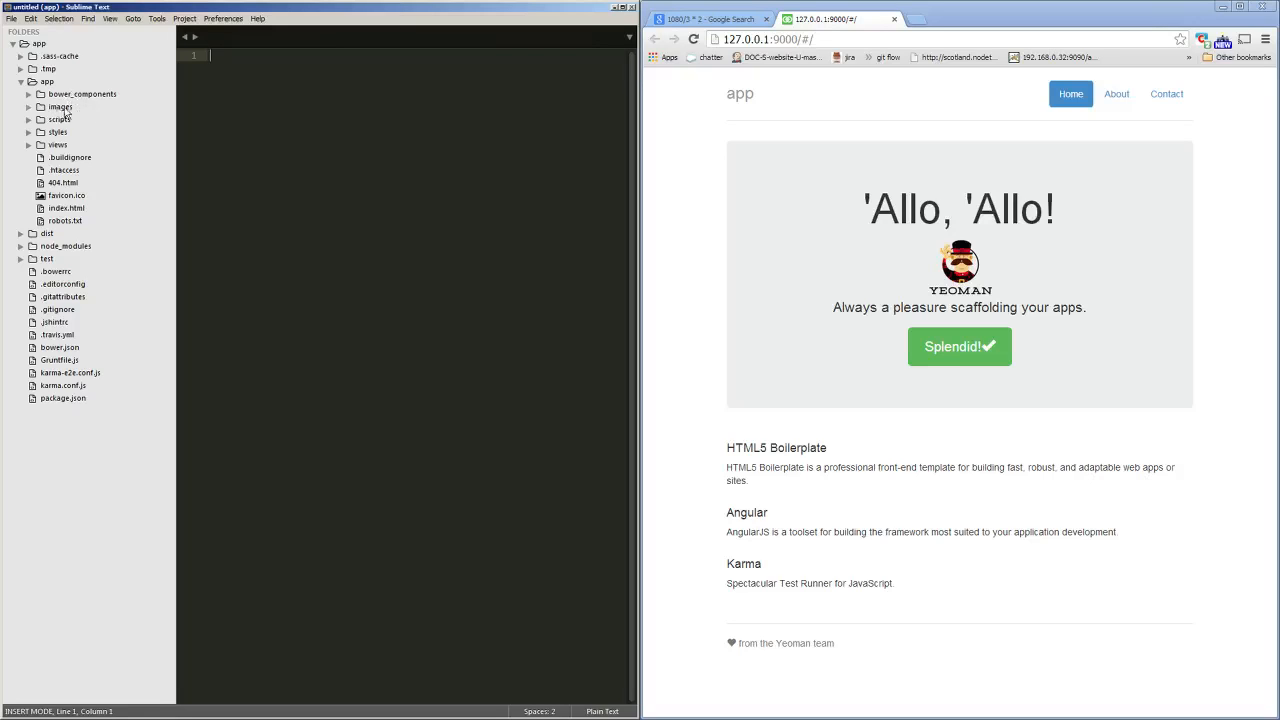
click(60, 107)
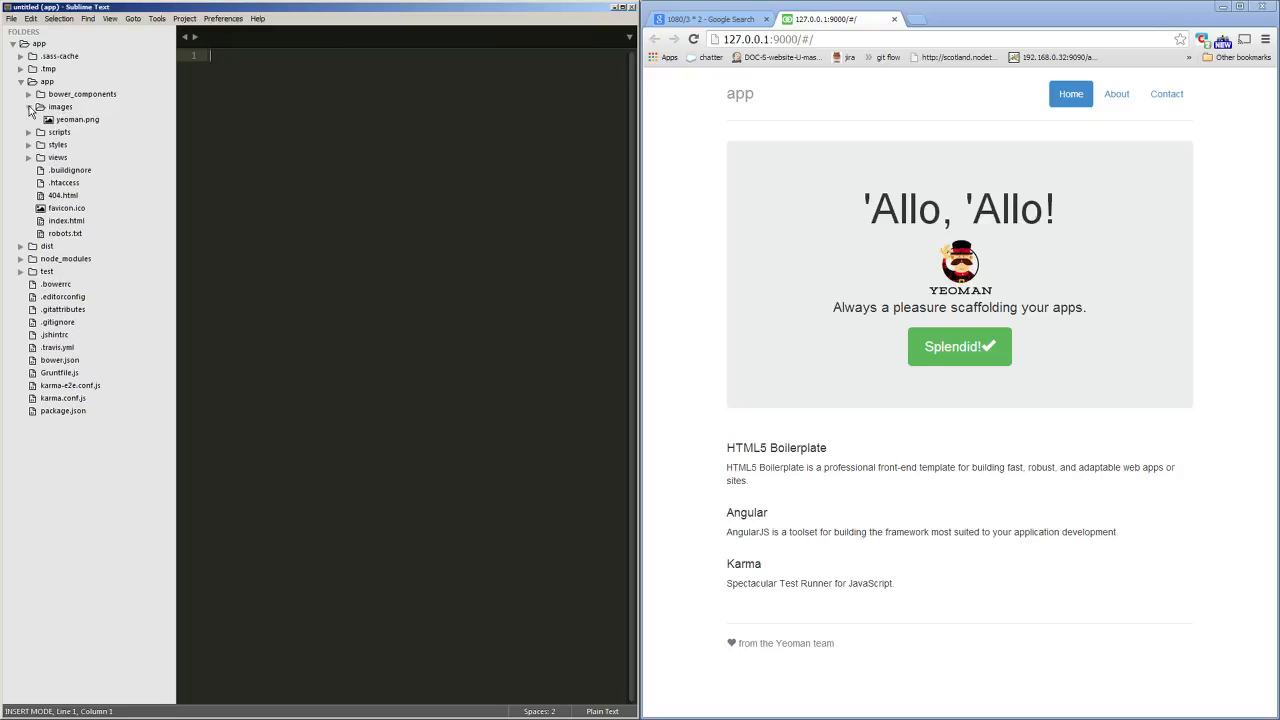
click(30, 107)
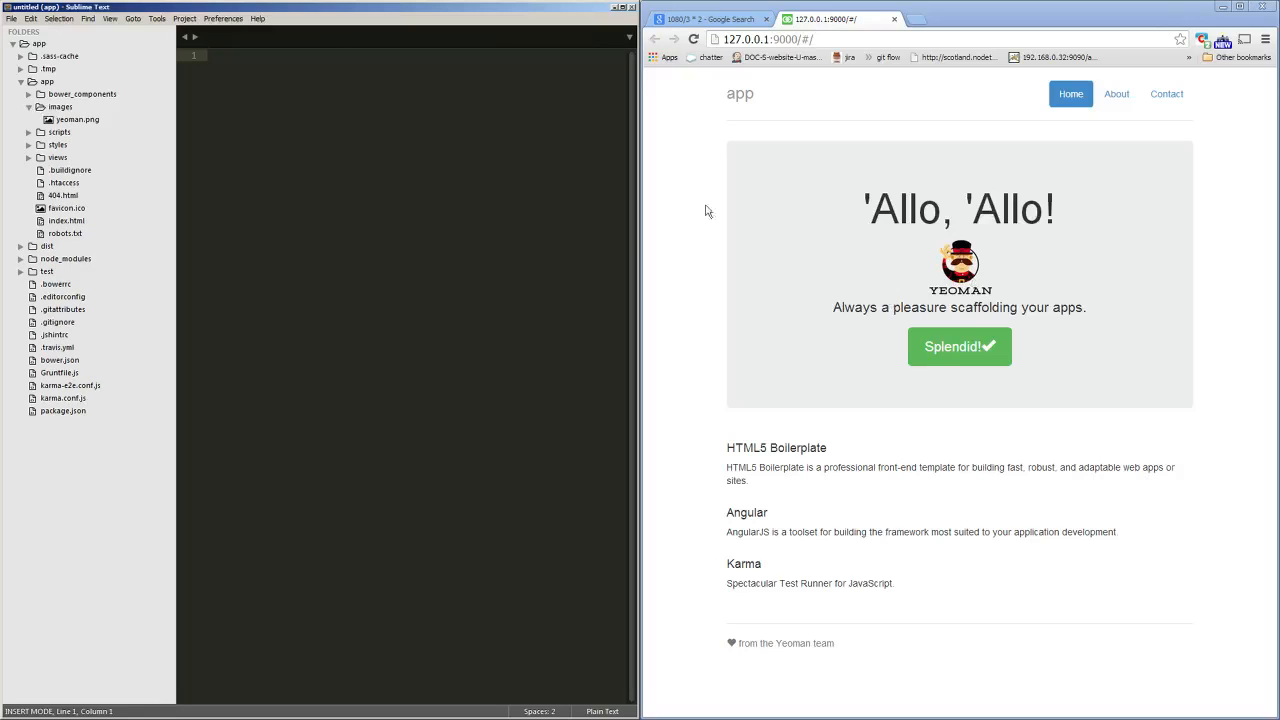
click(47, 132)
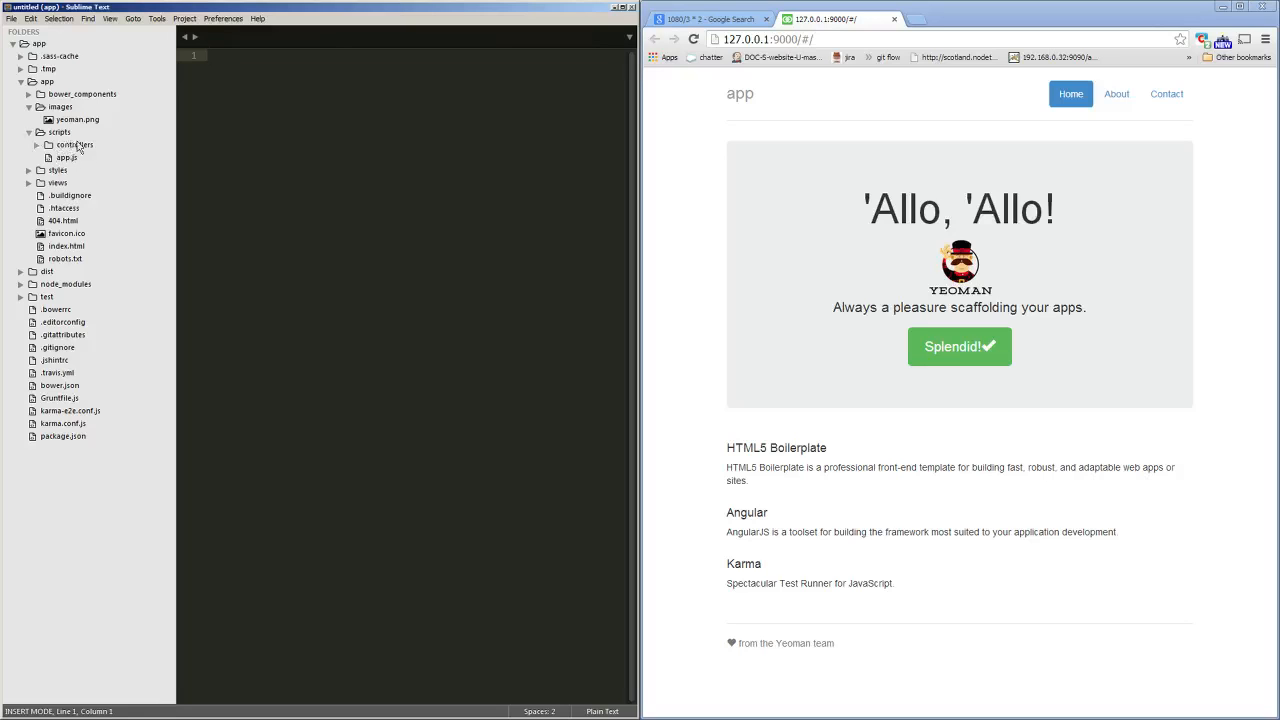
Step: Expand app/styles, .tmp and node_modules in the sidebar to show main.scss and the grunt packages
click(57, 170)
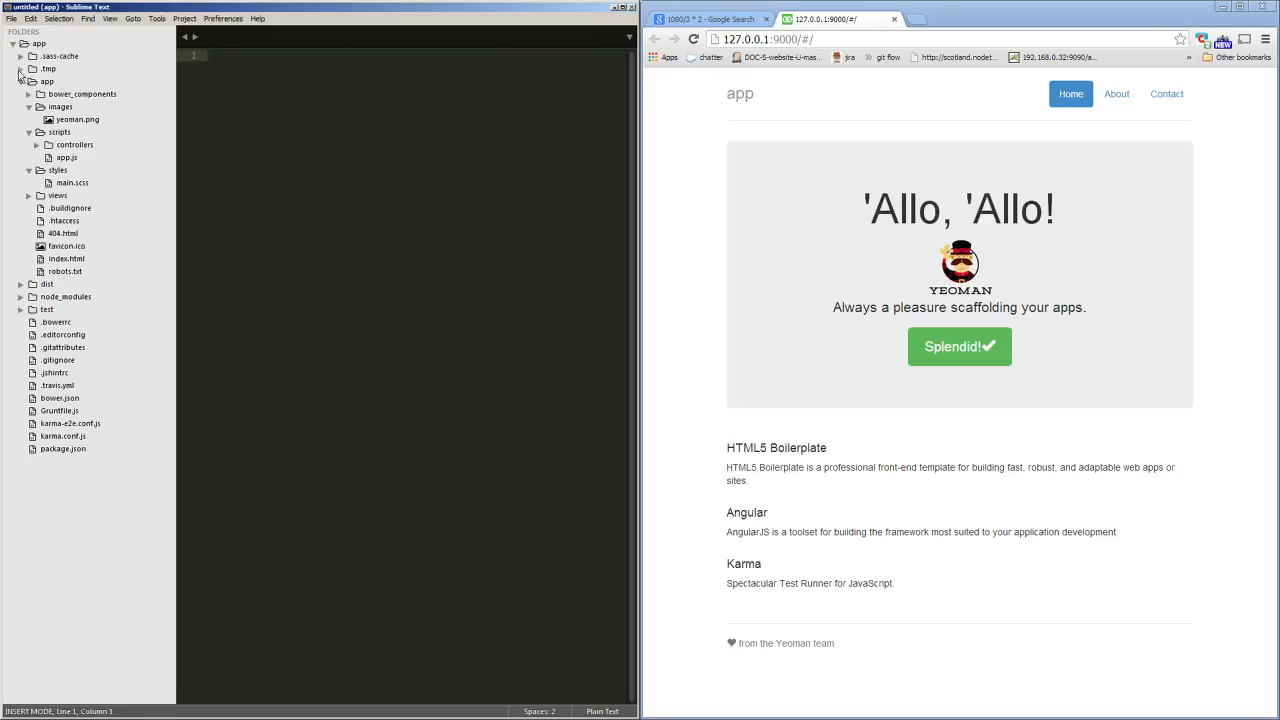
click(47, 68)
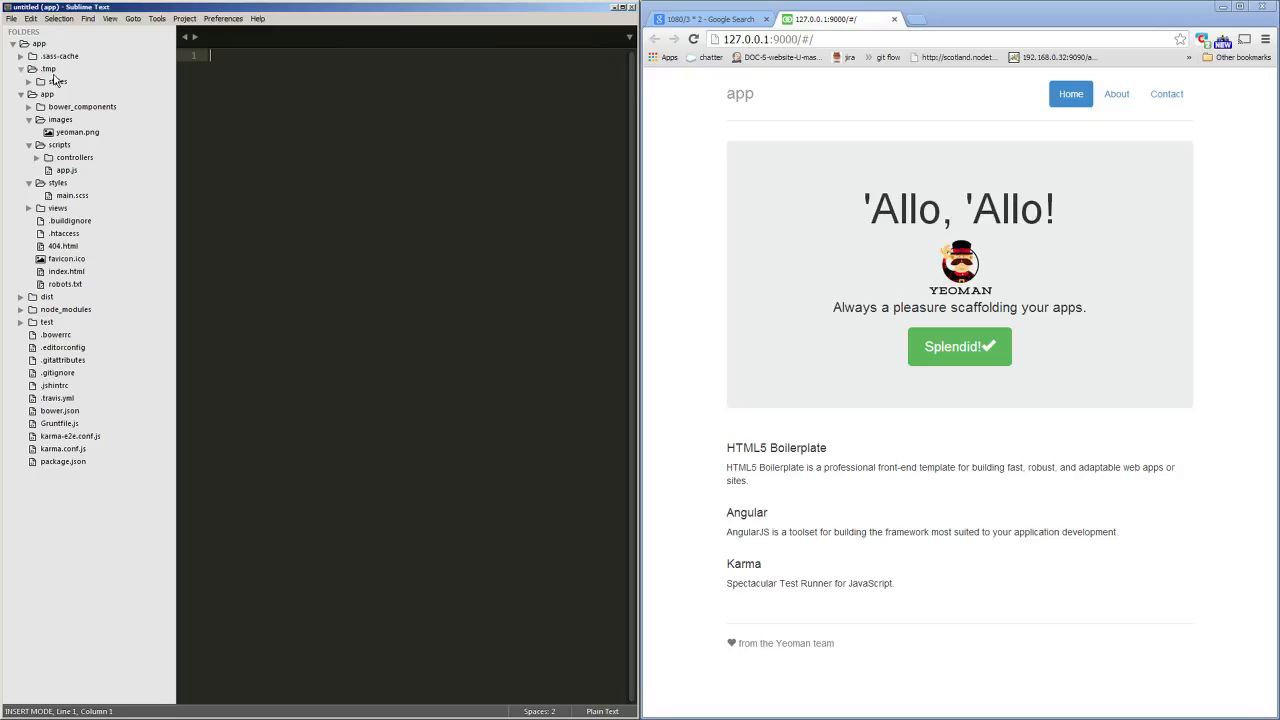
click(30, 69)
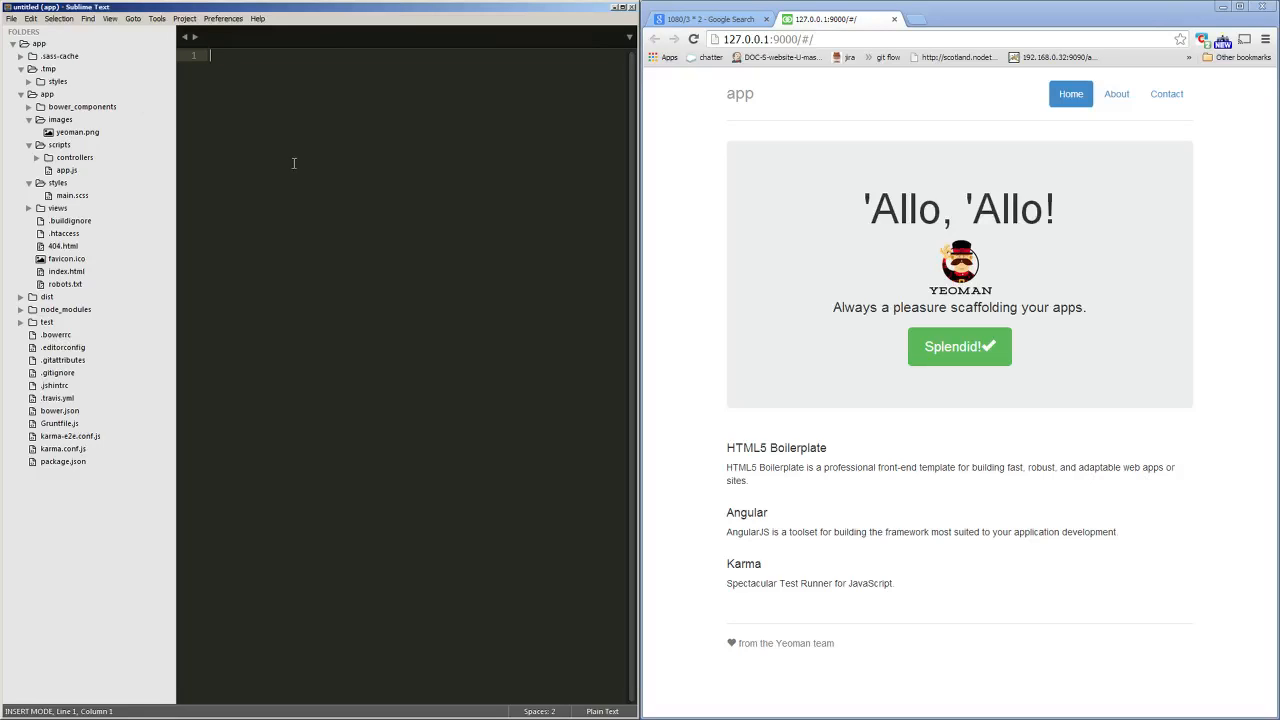
mouse_move(266, 150)
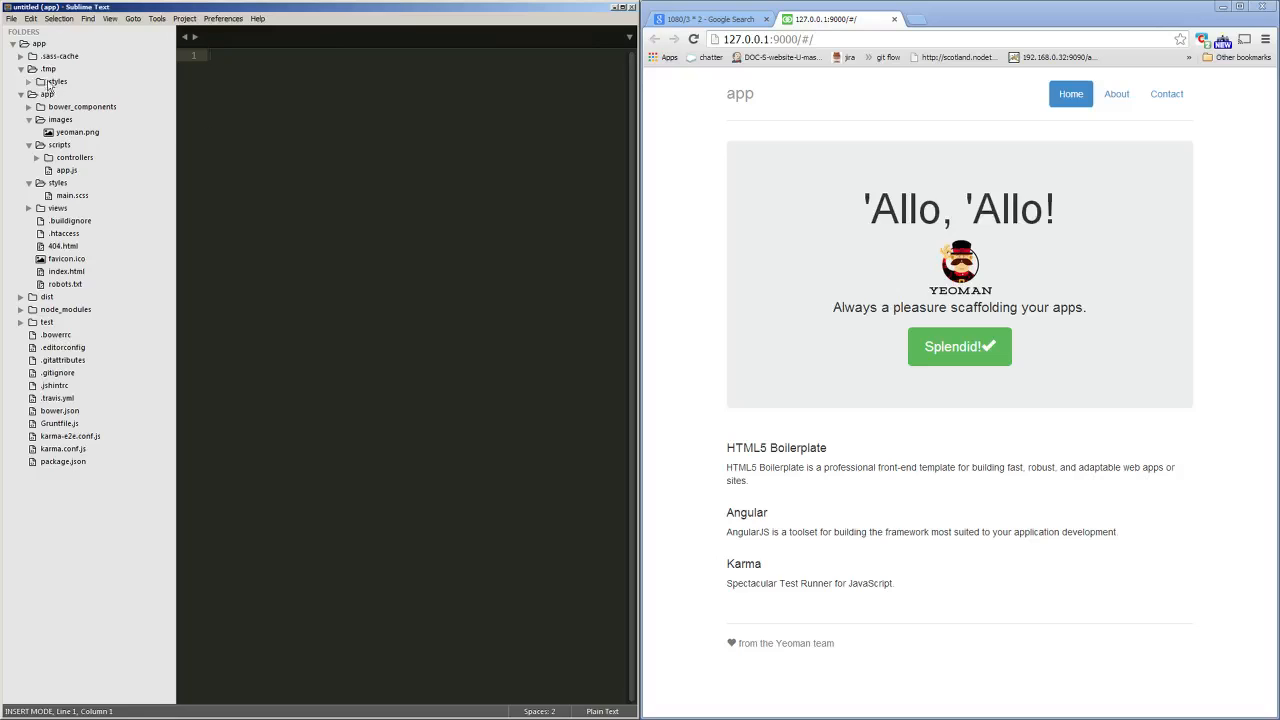
click(38, 81)
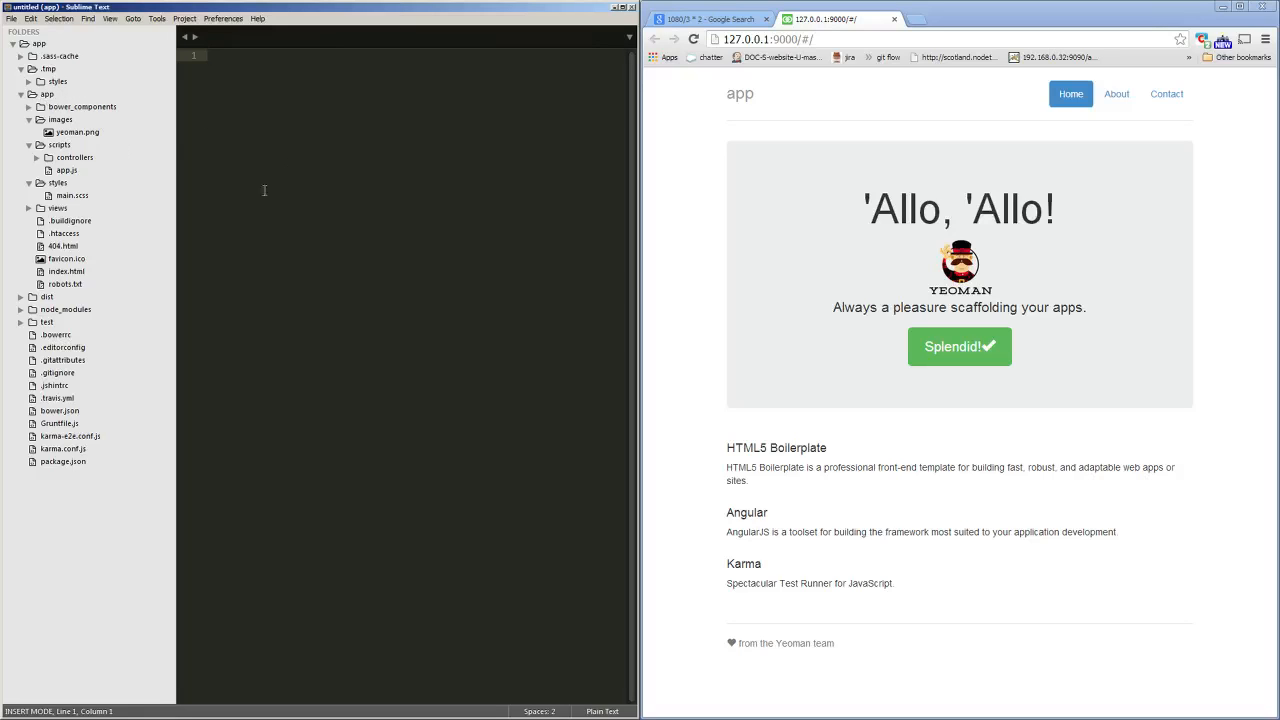
mouse_move(192, 323)
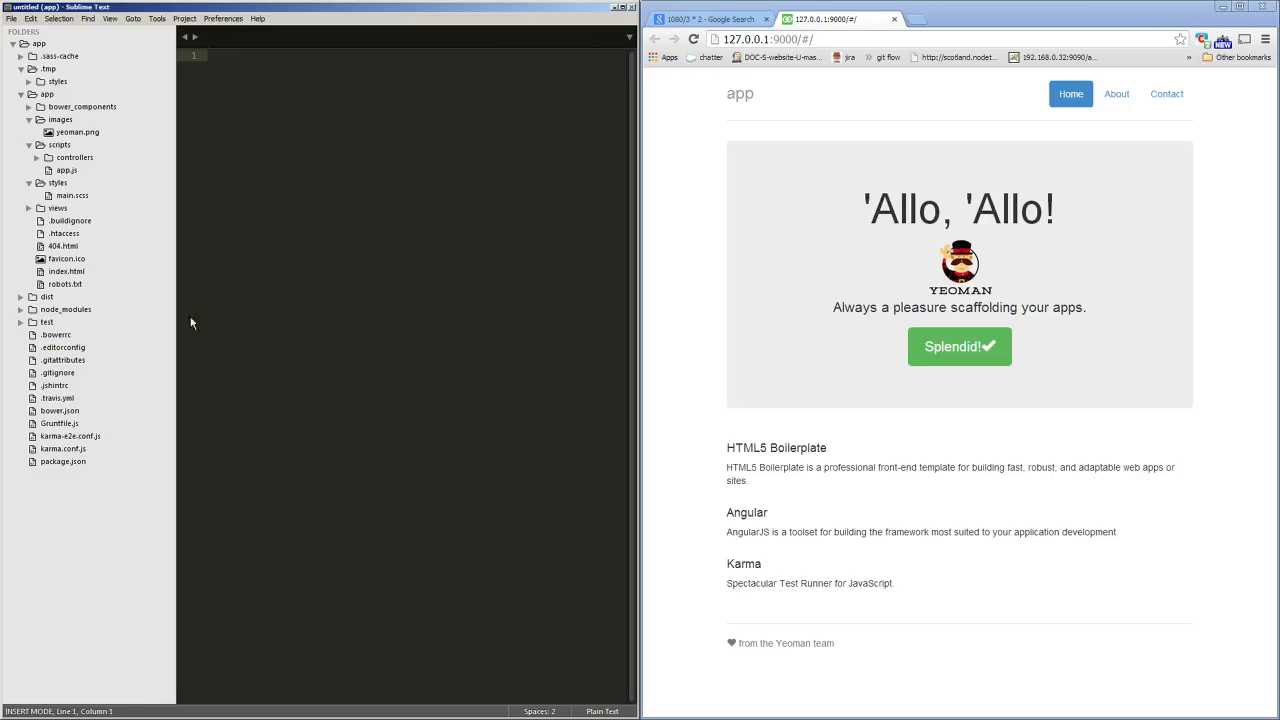
click(21, 309)
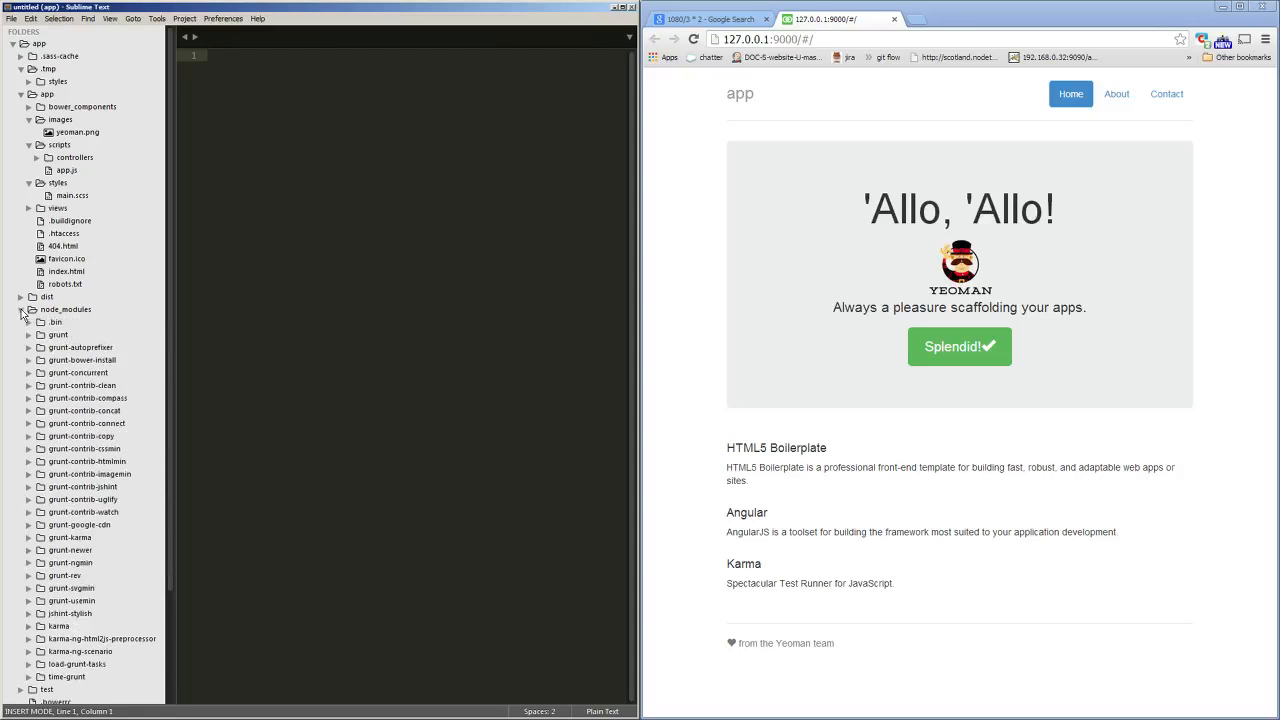
Step: Show main.js in the test/spec and app/scripts controllers folders, then collapse the app folder
scroll(down, 3)
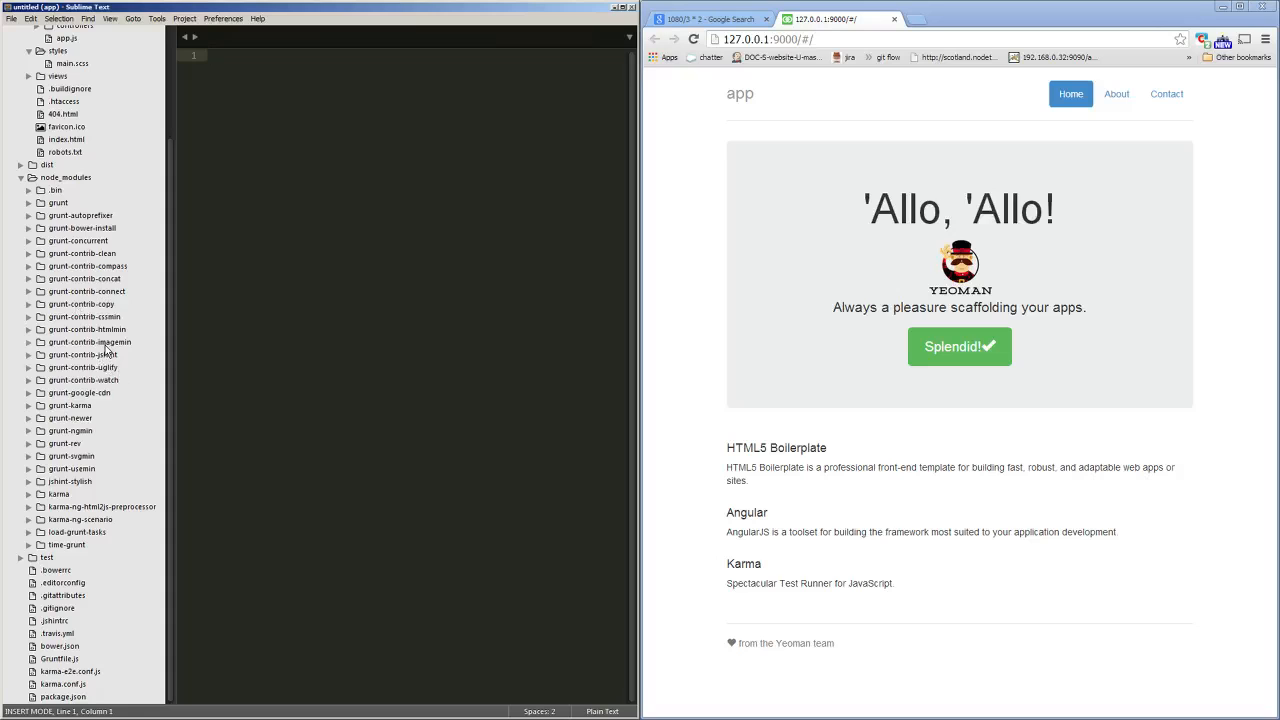
mouse_move(108, 305)
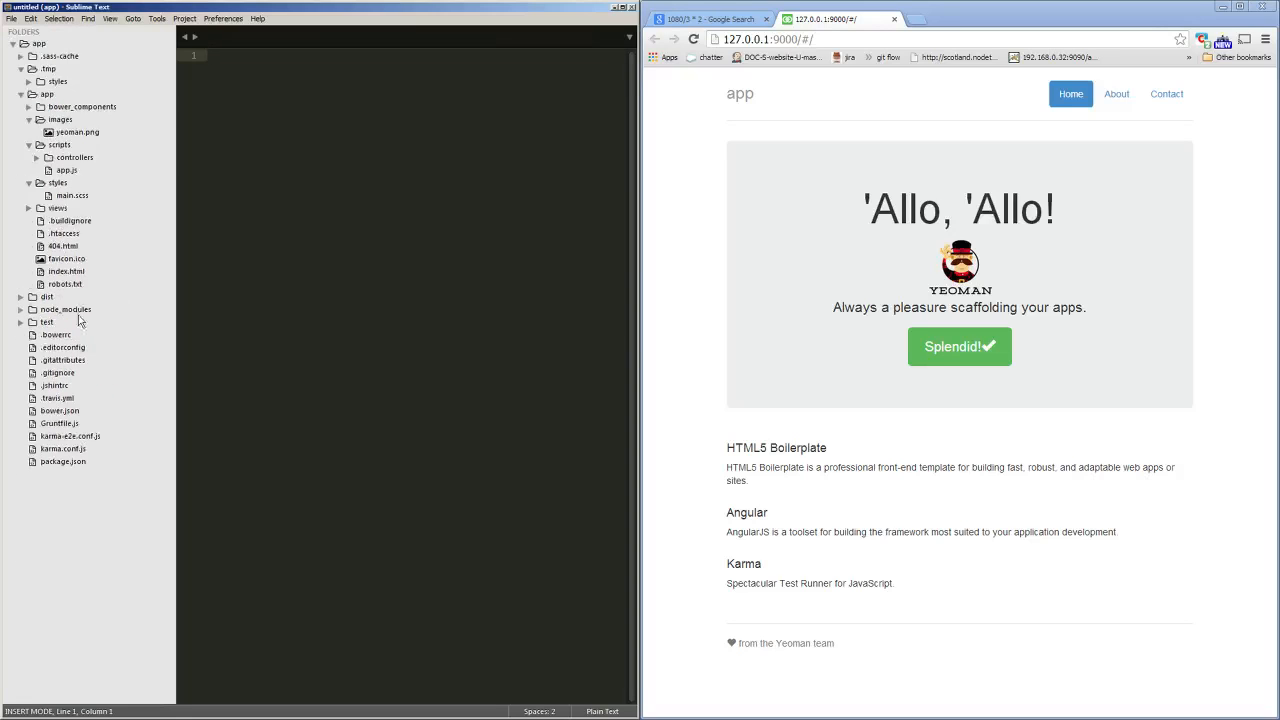
click(46, 321)
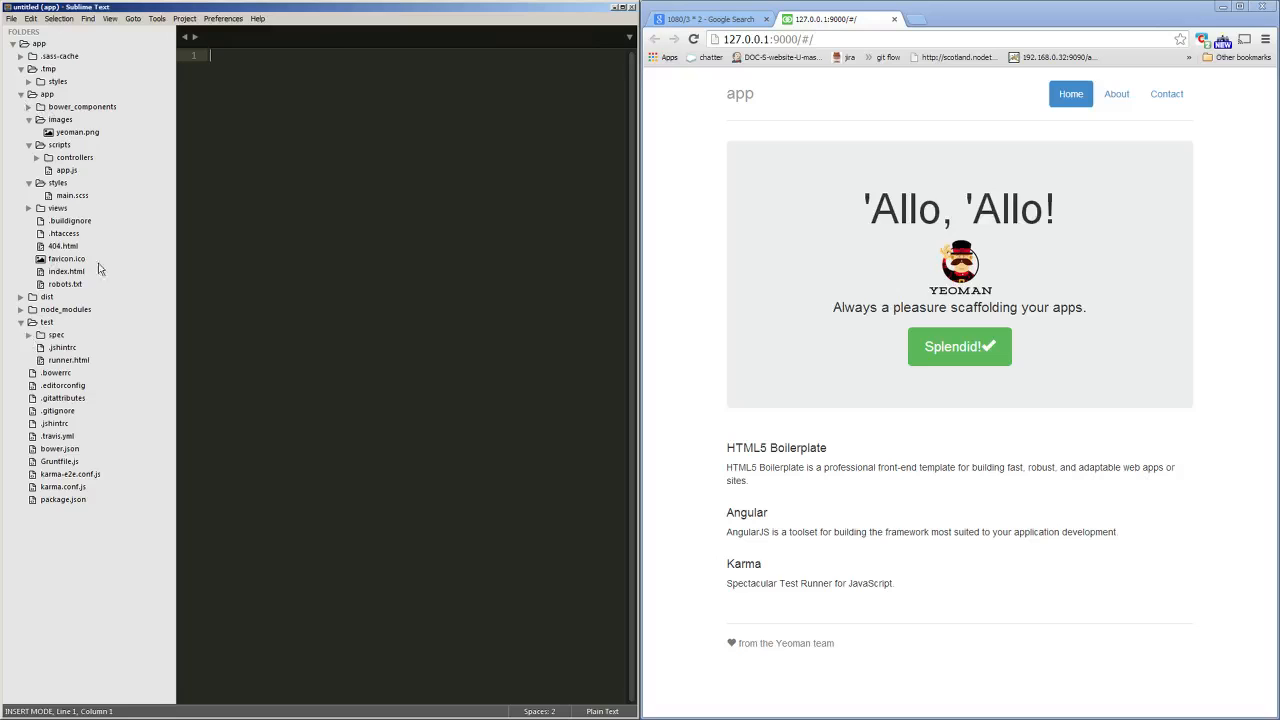
click(57, 334)
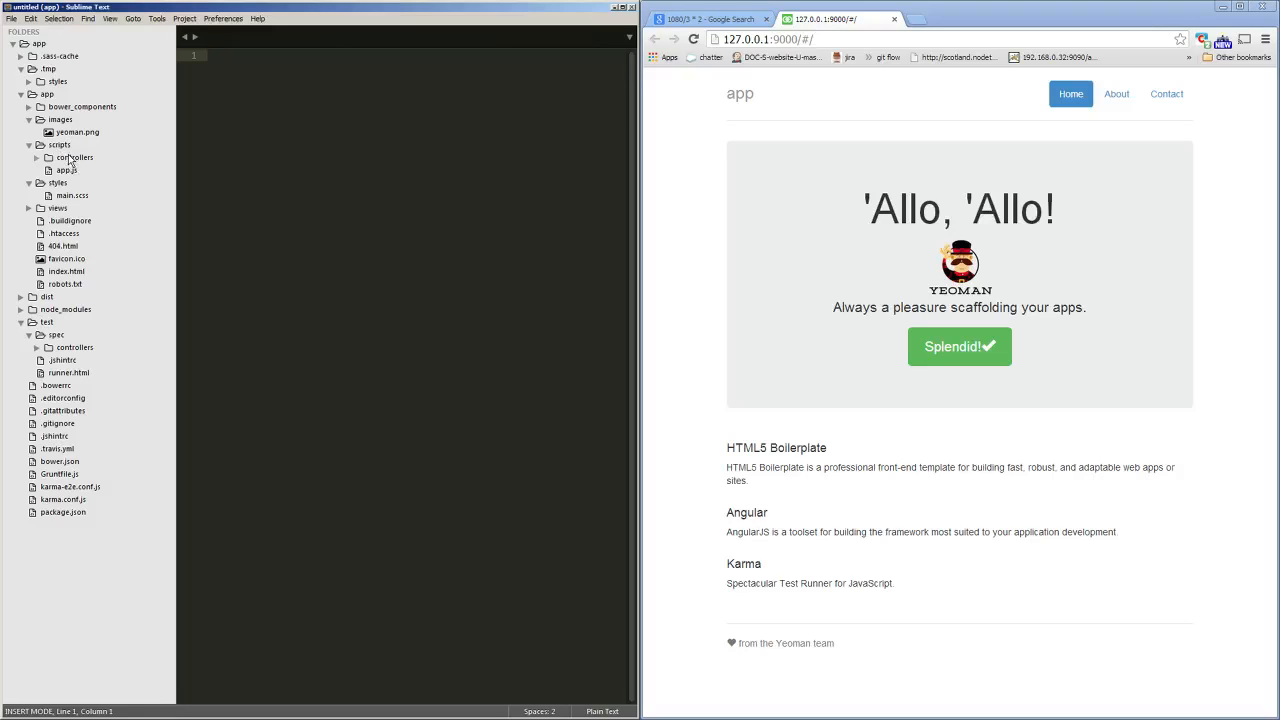
click(74, 347)
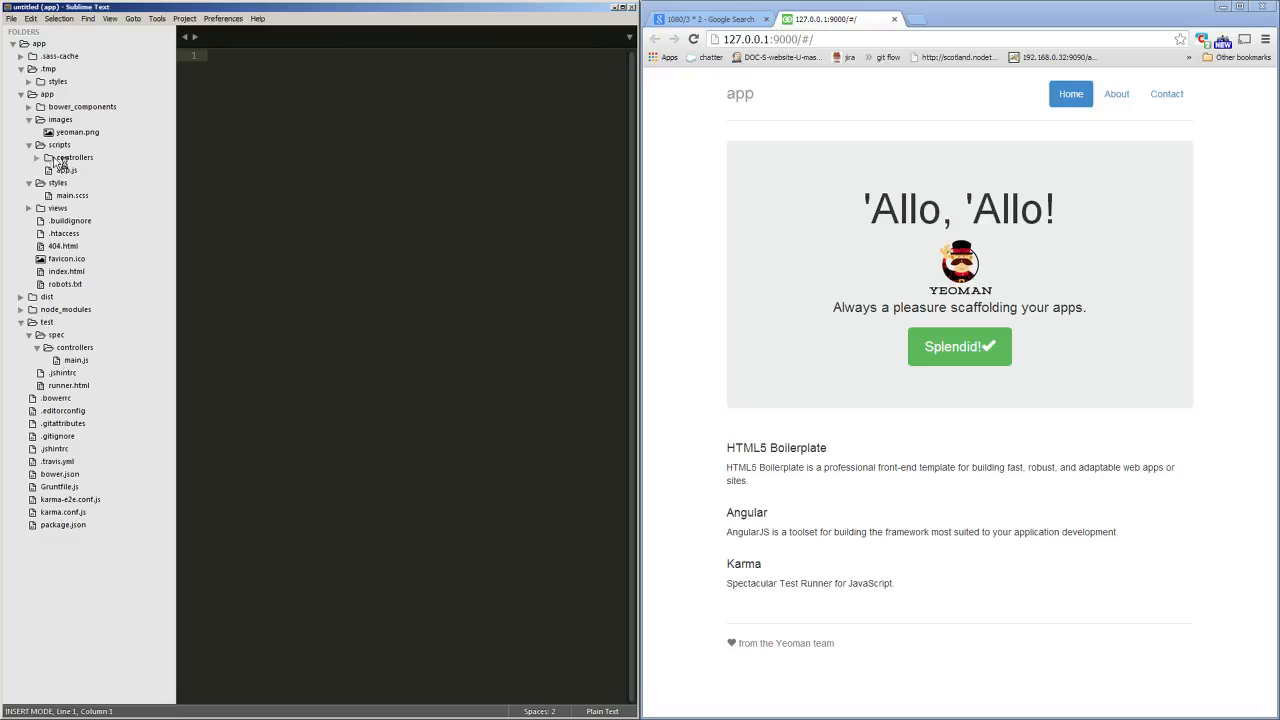
click(75, 157)
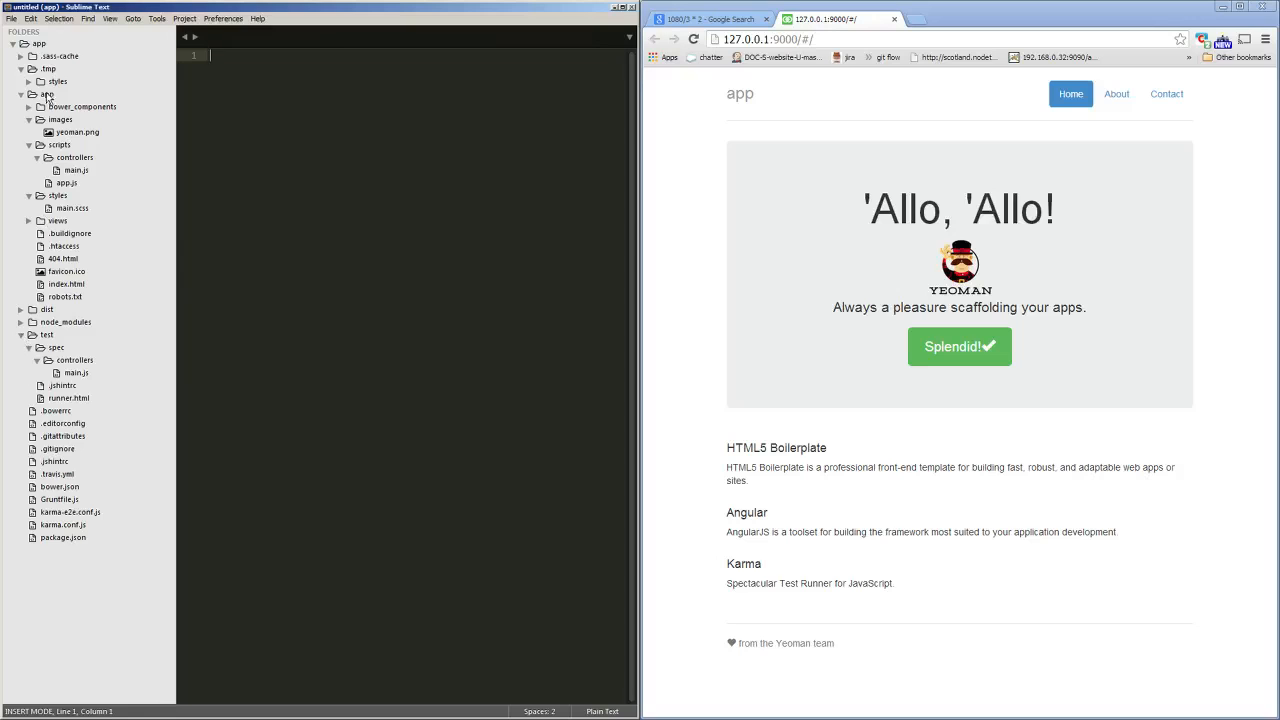
click(29, 94)
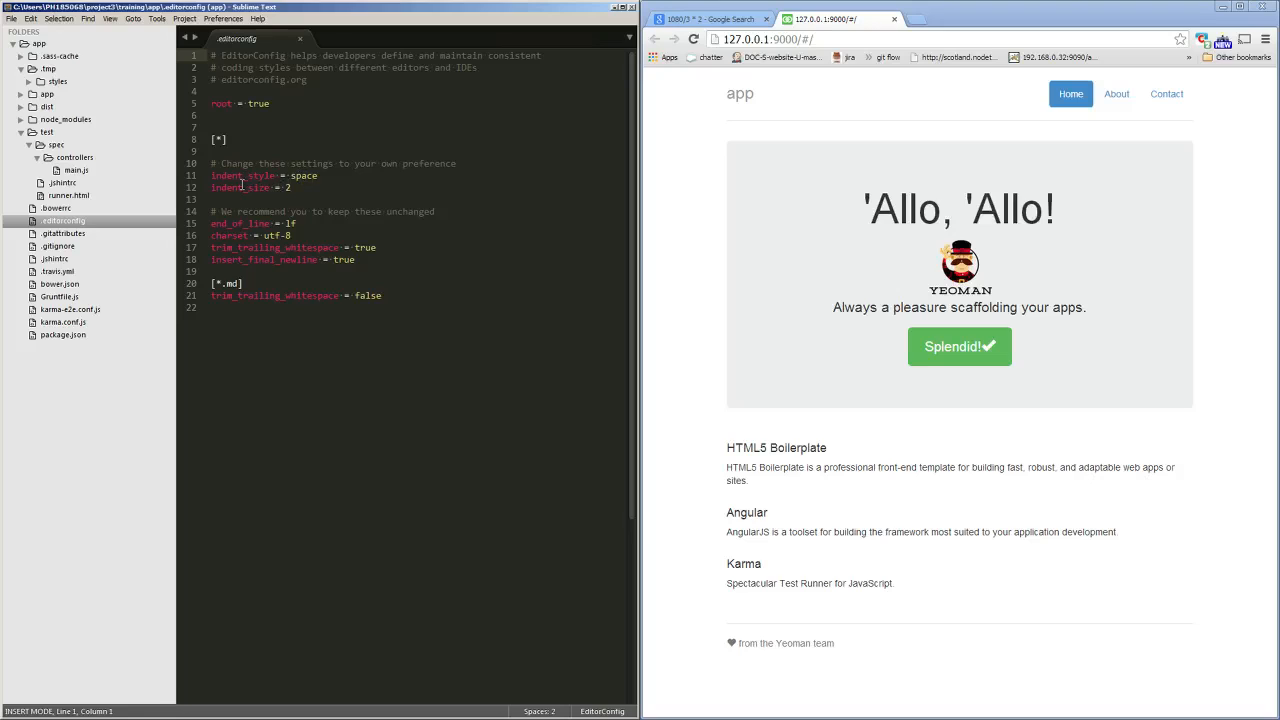
mouse_move(313, 211)
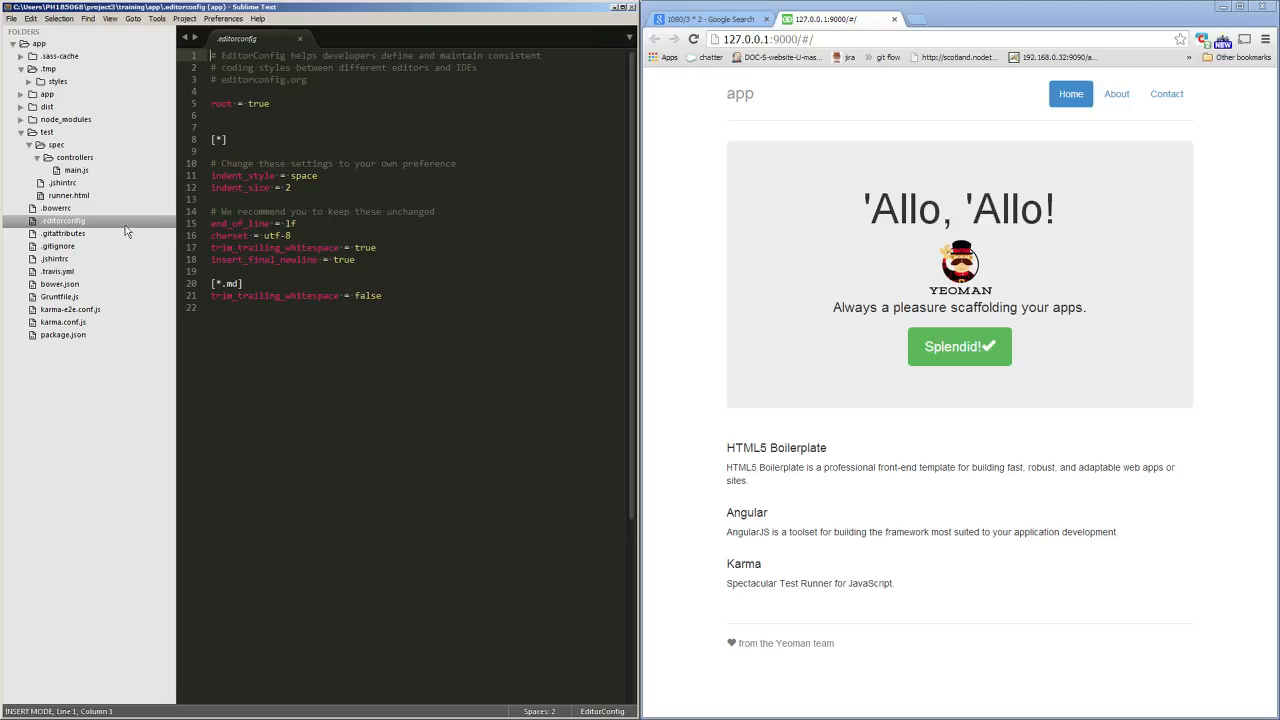
mouse_move(67, 252)
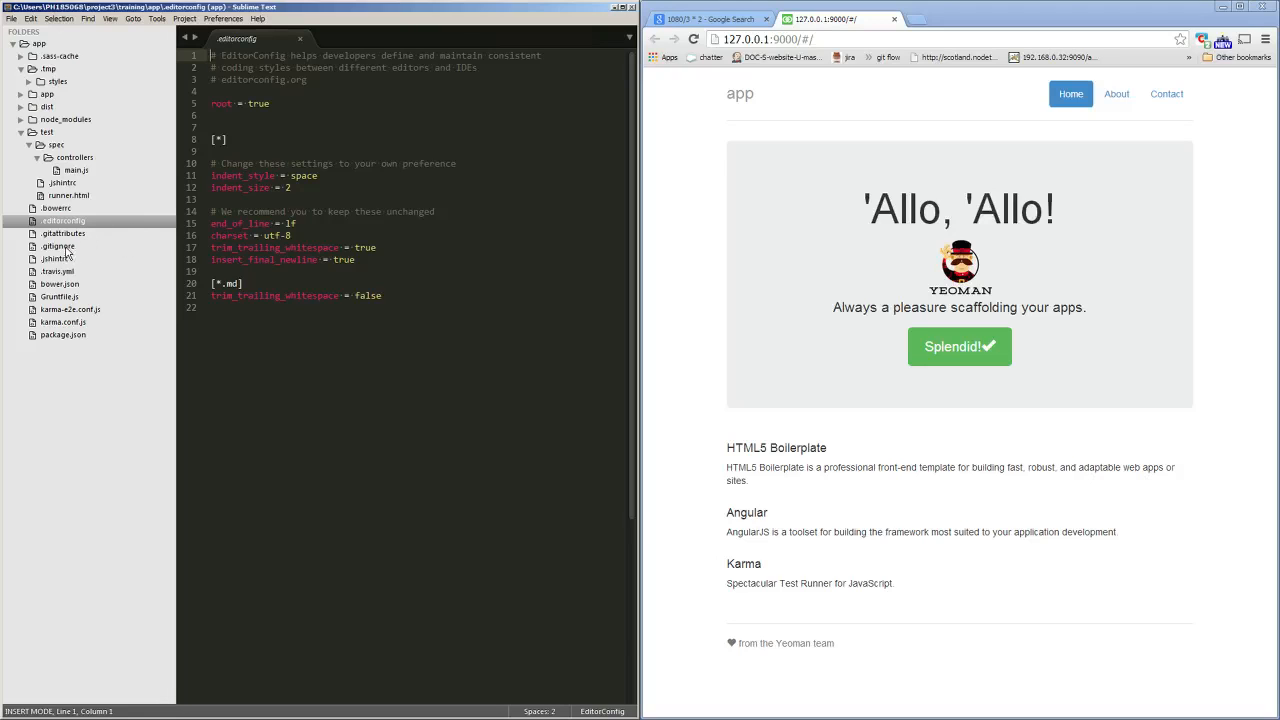
Step: Open .gitignore listing node_modules, dist, .tmp, .sass-cache and app/bower_components
click(58, 246)
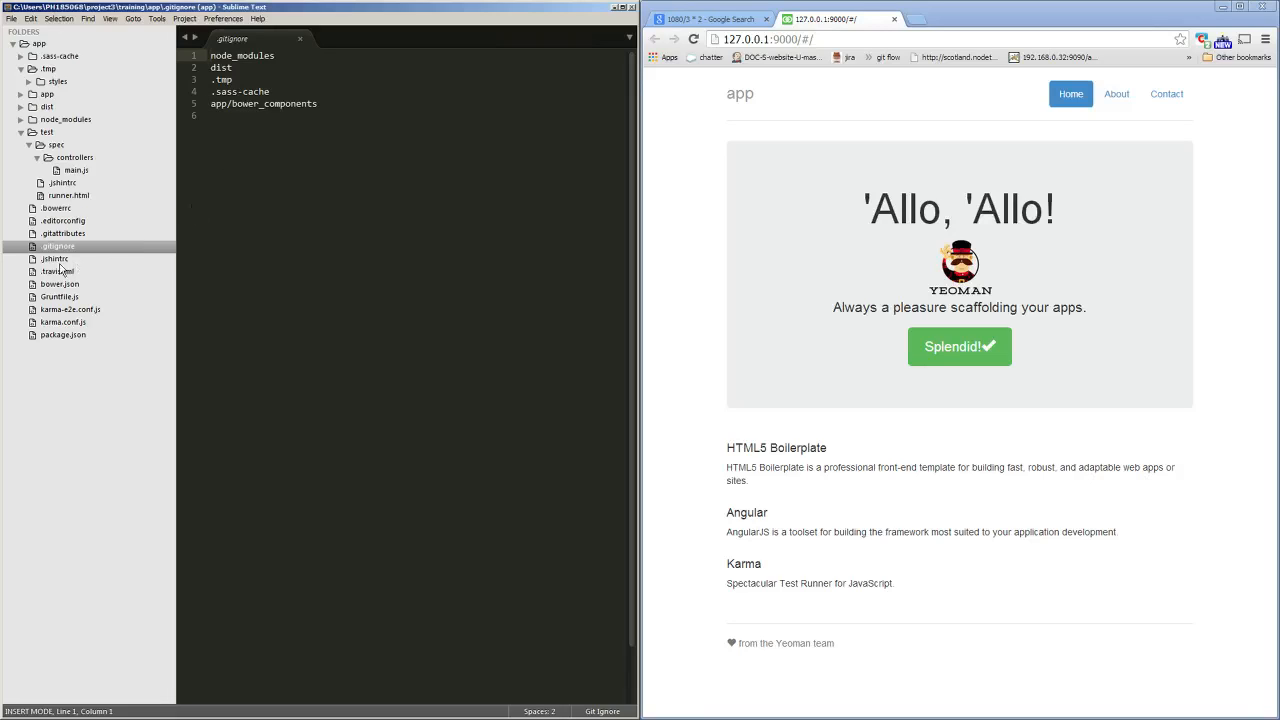
Step: View the .jshintrc lint options, then open bower.json
click(55, 259)
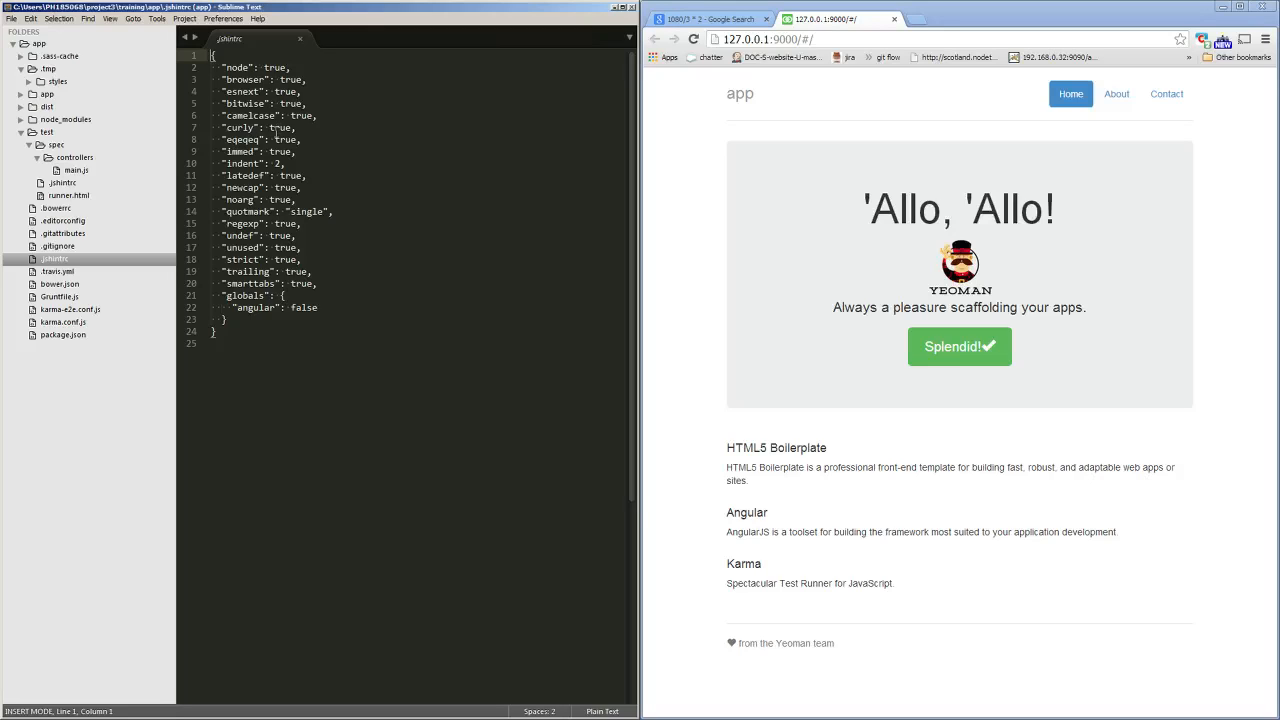
mouse_move(255, 103)
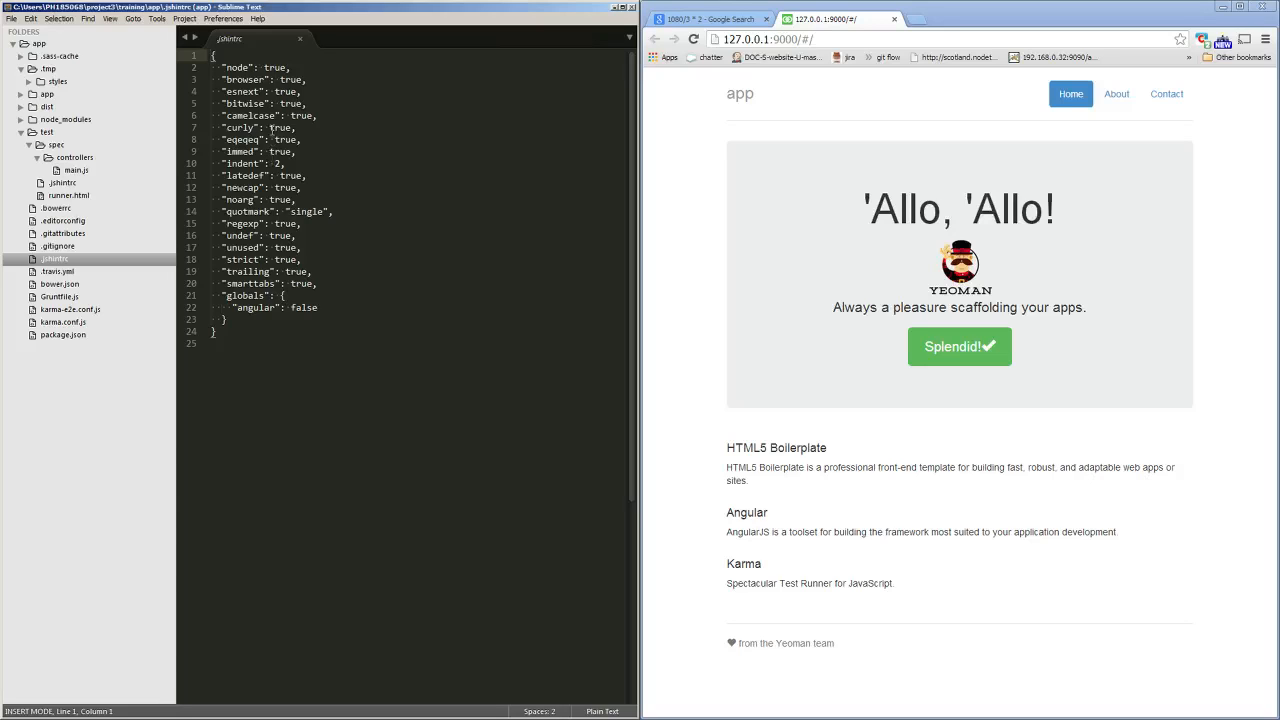
mouse_move(72, 290)
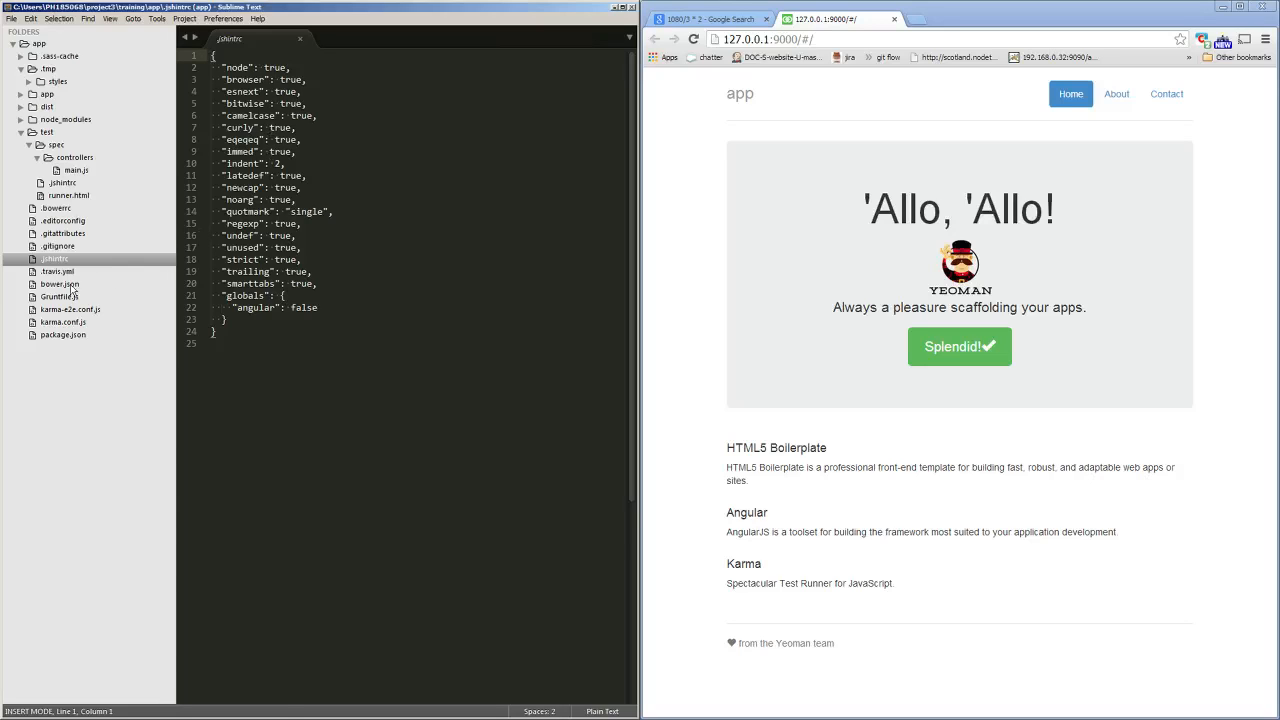
click(58, 284)
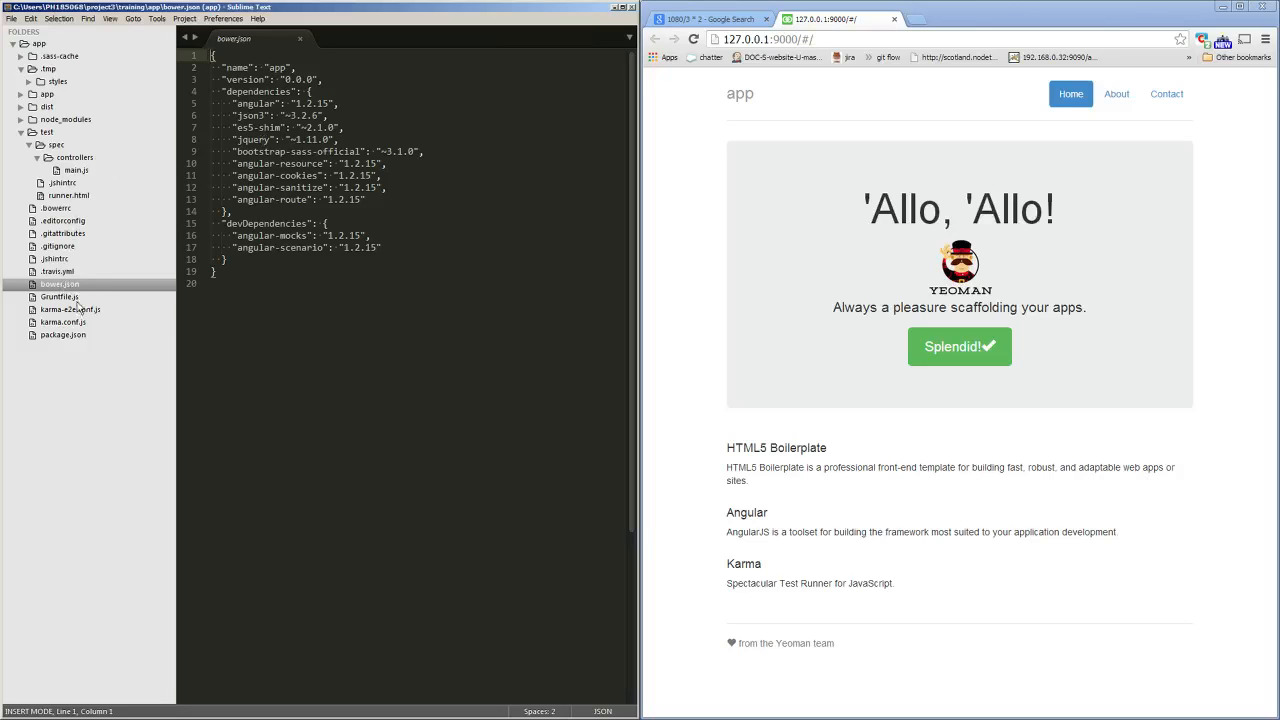
Step: Open Gruntfile.js with its yeoman paths and watch task configuration
click(59, 297)
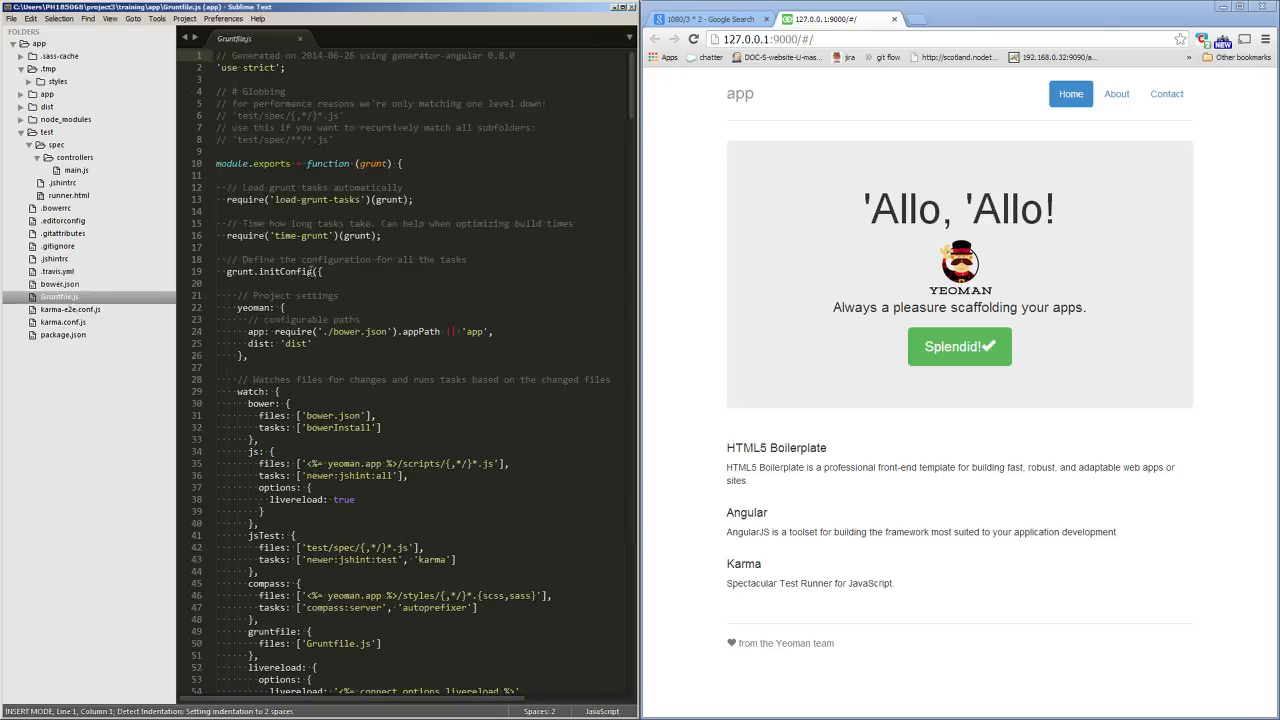
Step: Scroll through Gruntfile.js to the serve, server, test and build registerTask definitions
scroll(down, 3)
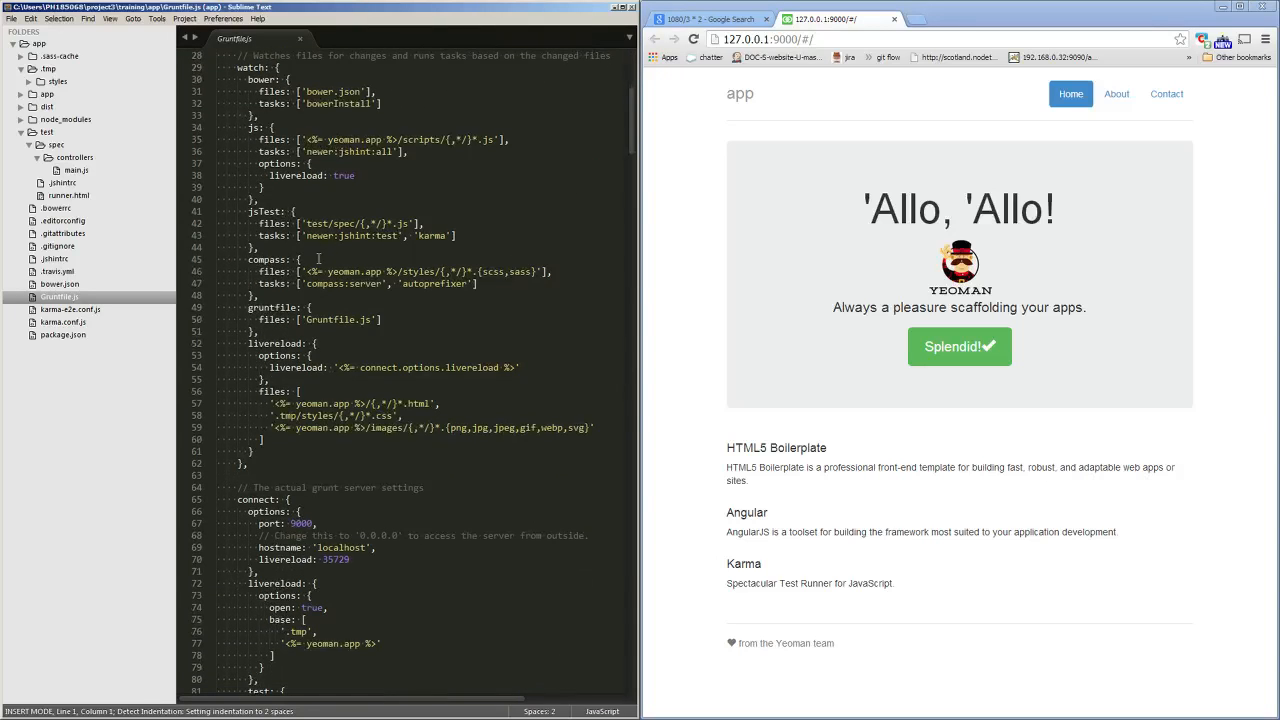
scroll(down, 3)
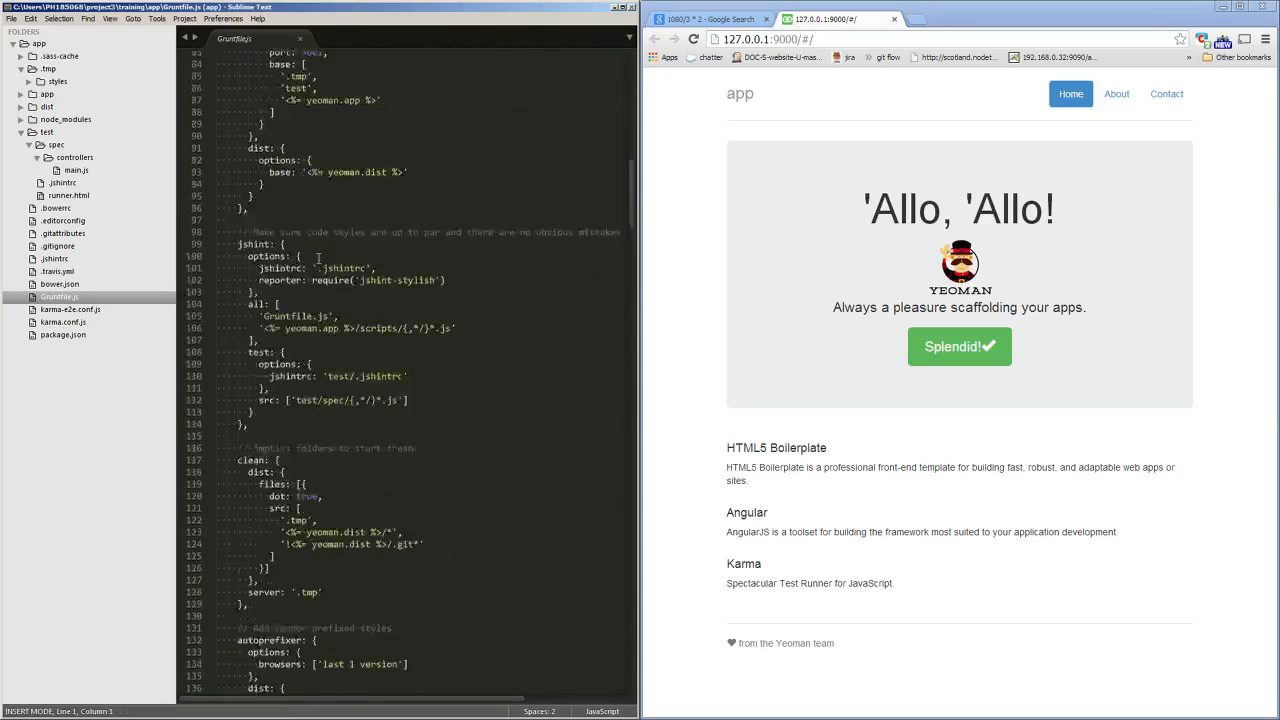
scroll(down, 3)
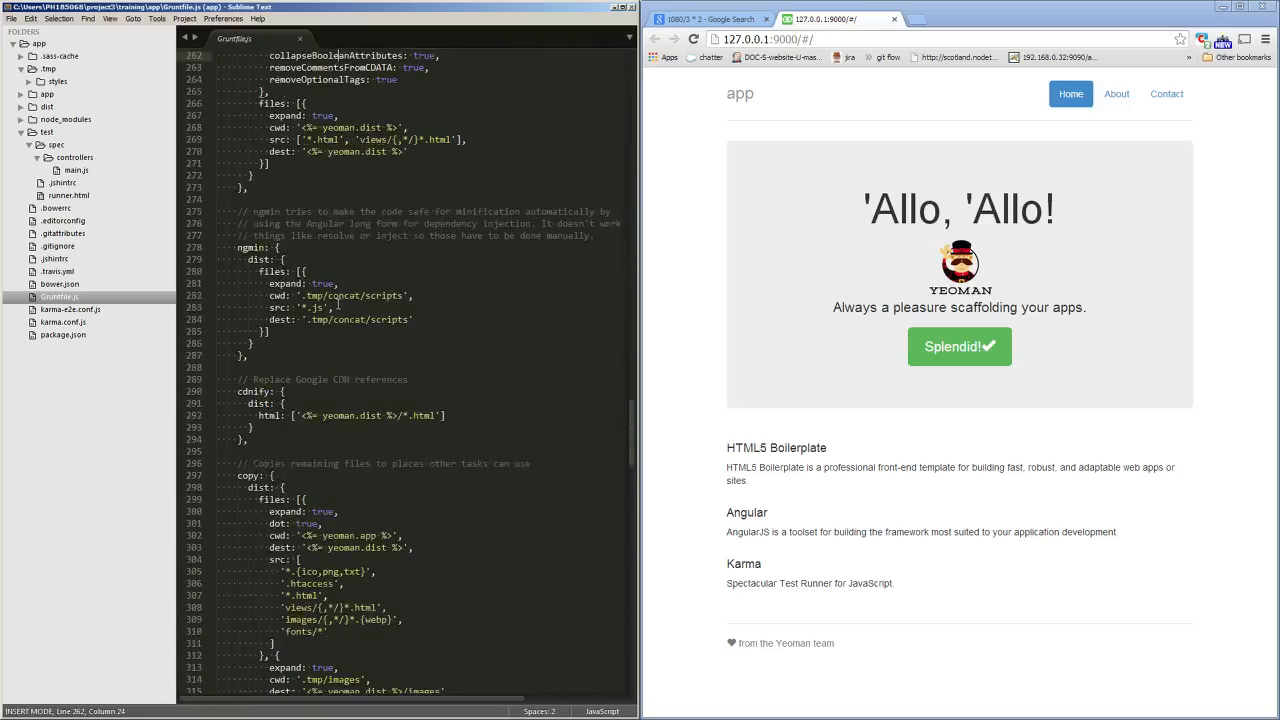
scroll(down, 3)
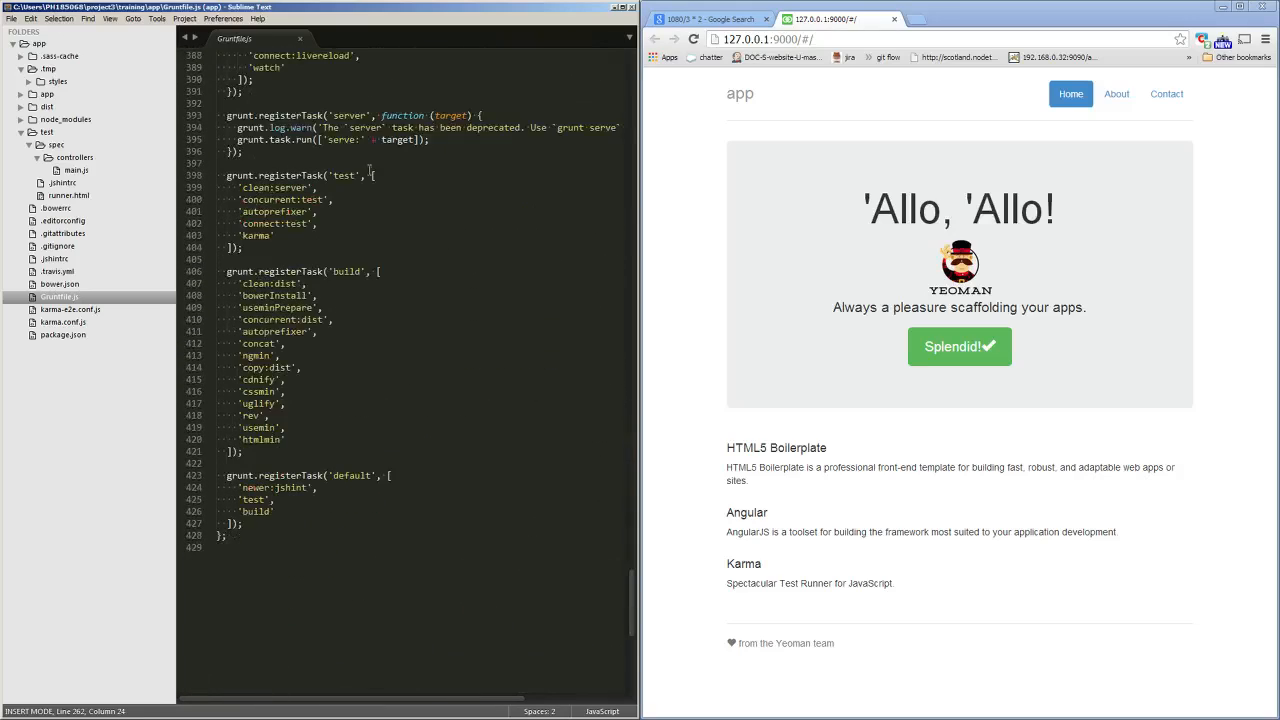
scroll(up, 3)
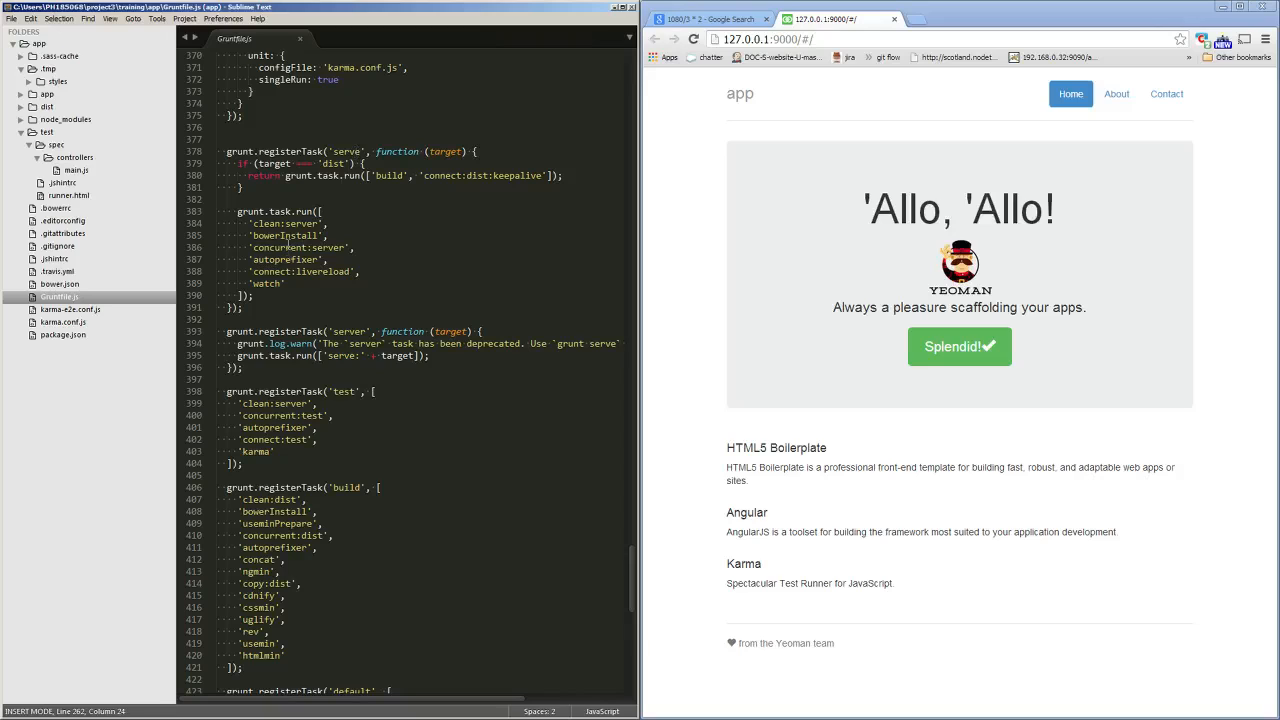
mouse_move(273, 315)
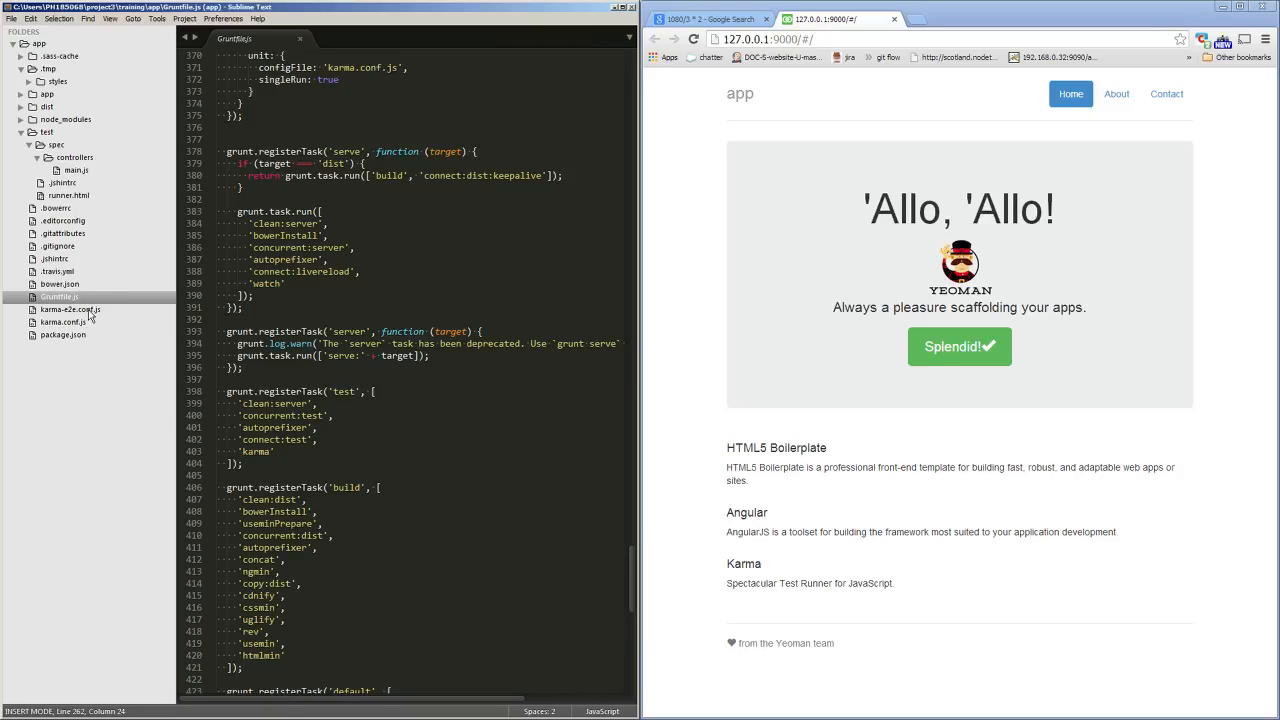
Step: Review karma-e2e.conf.js and karma.conf.js, then open package.json with its grunt and karma devDependencies
click(71, 309)
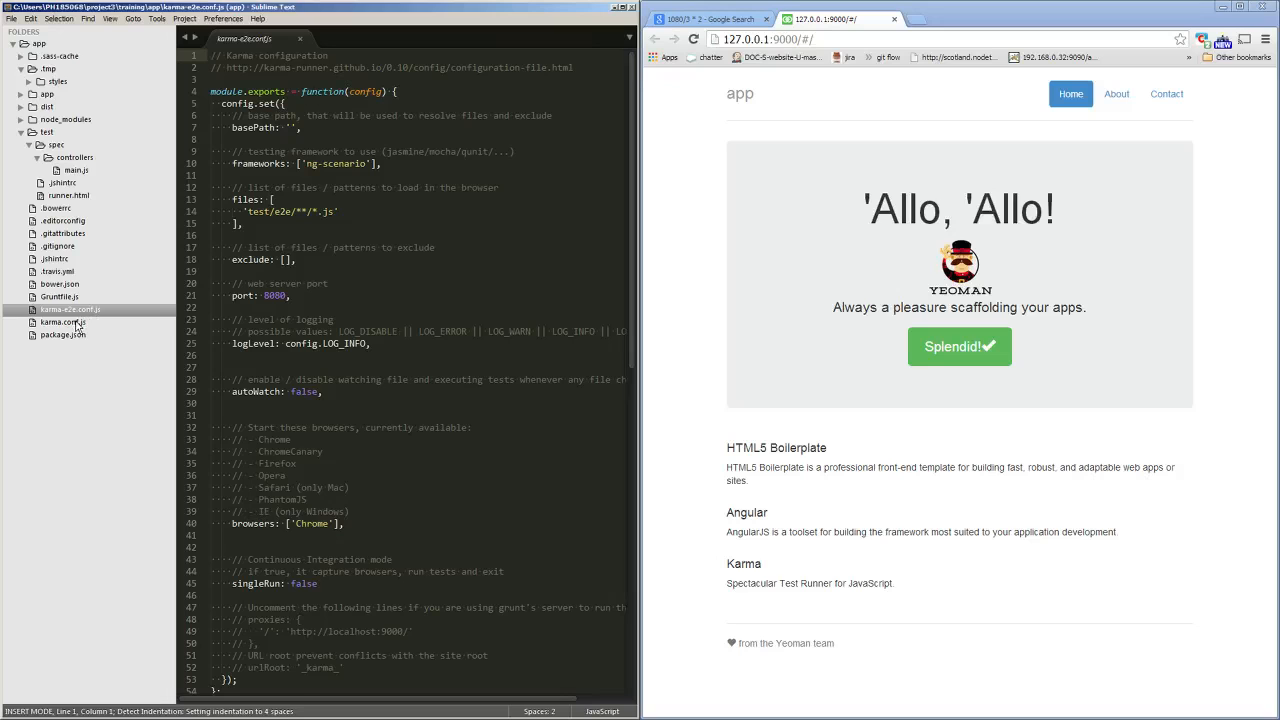
click(63, 322)
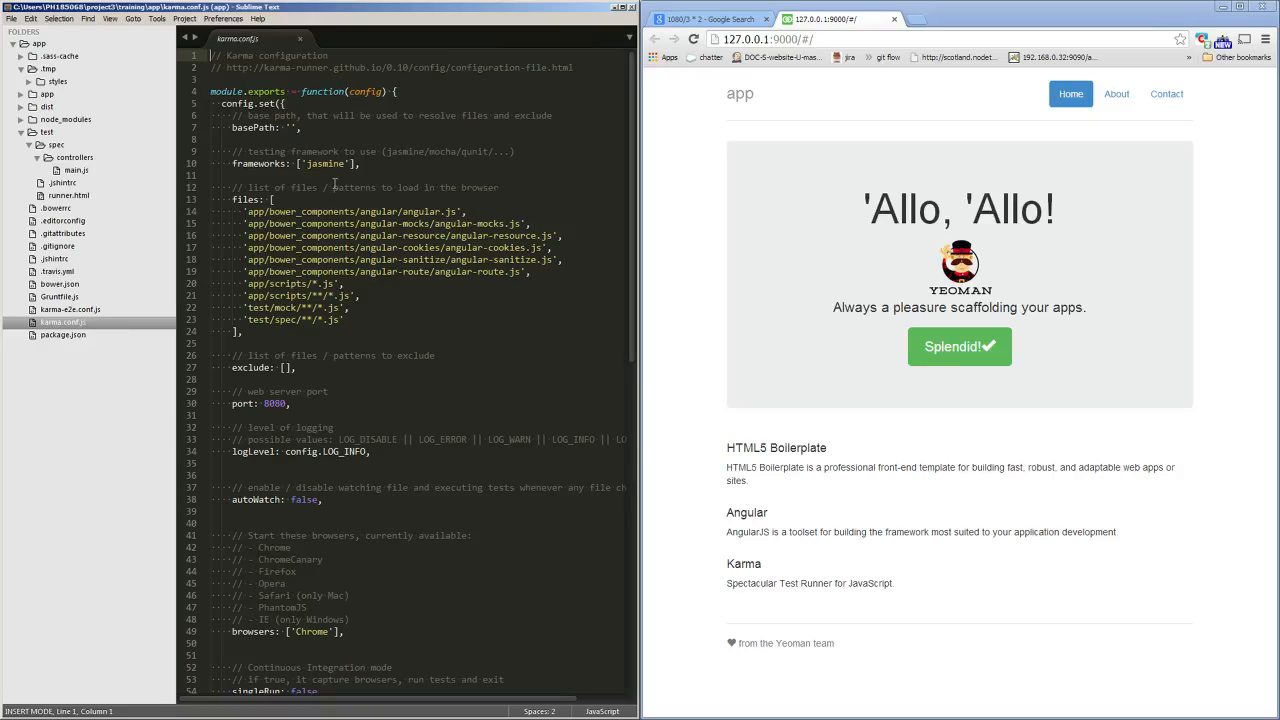
scroll(down, 3)
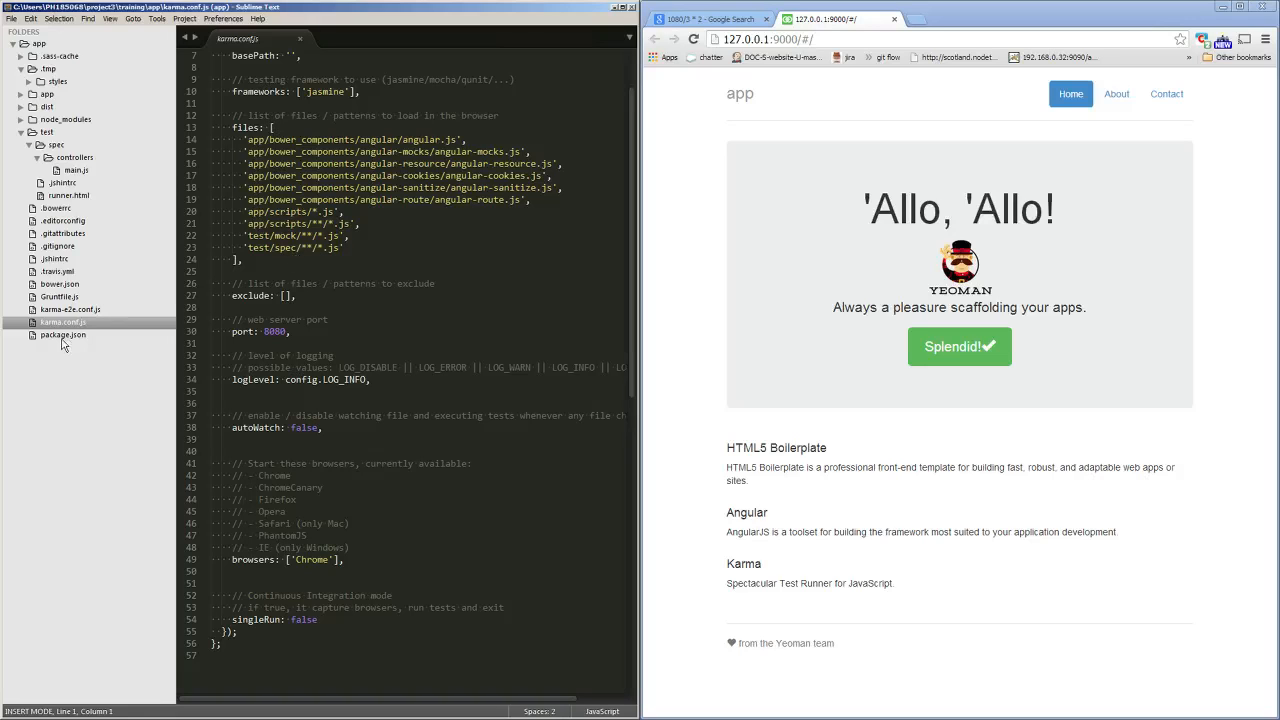
click(64, 335)
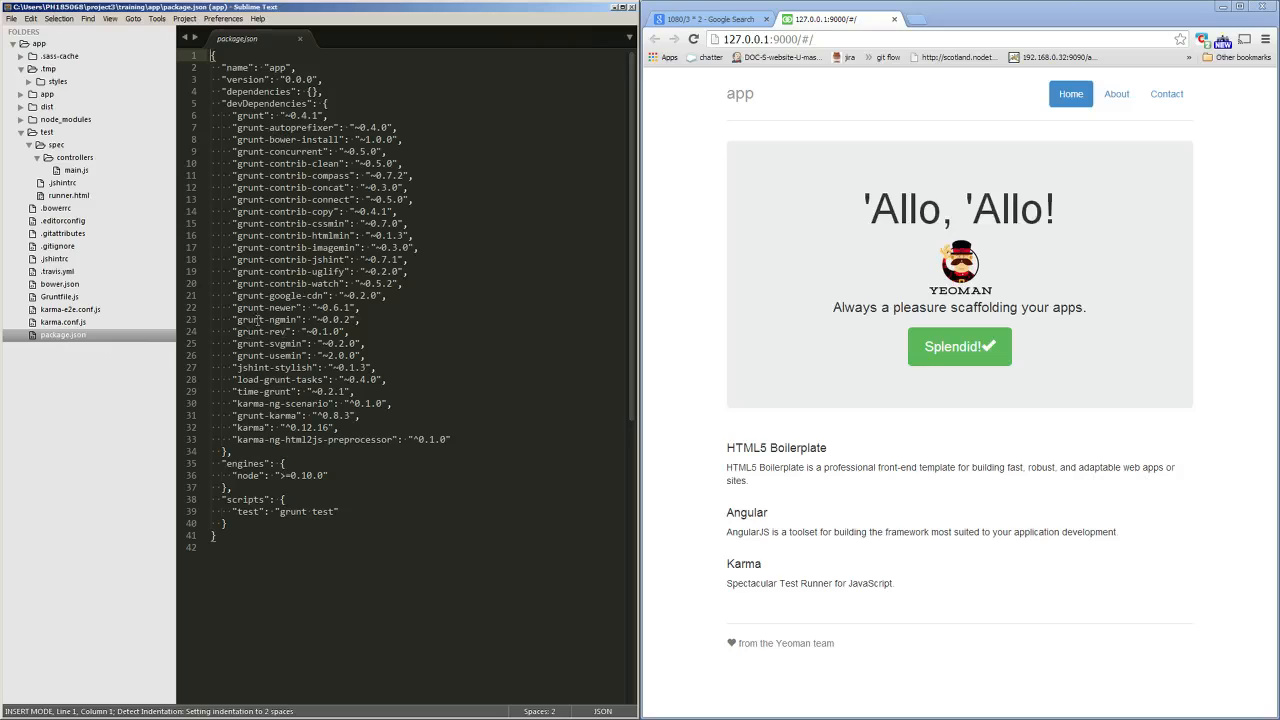